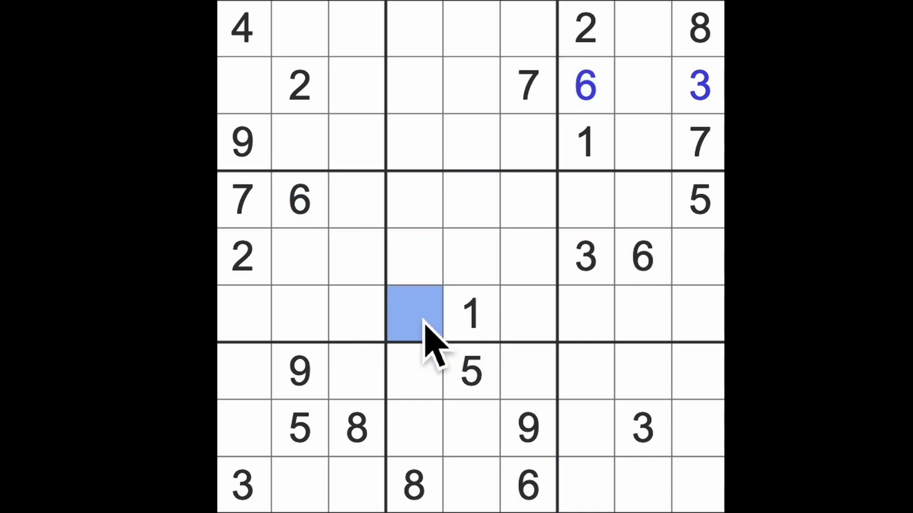
Enter a 6 in the cell left of the 1 in the centre box
{"action": "type", "text": "6"}
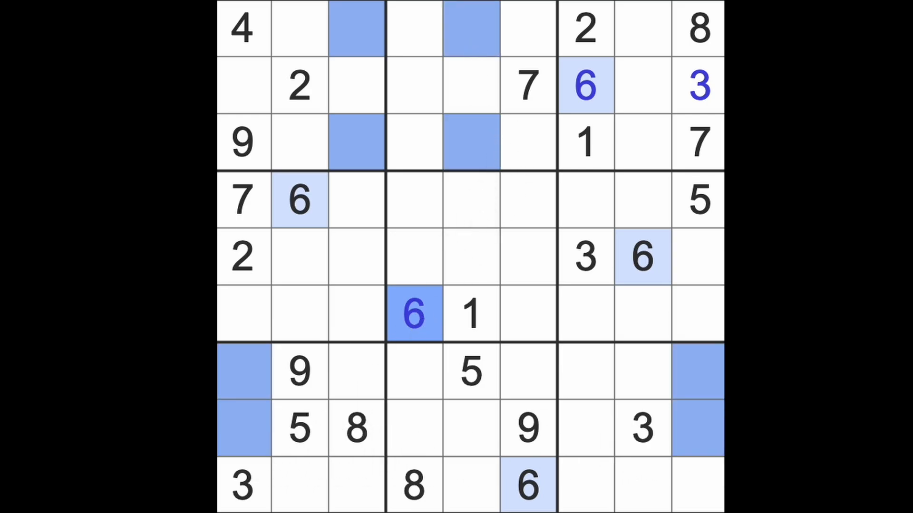
{"action": "mouse_move", "coordinate": [663, 425]}
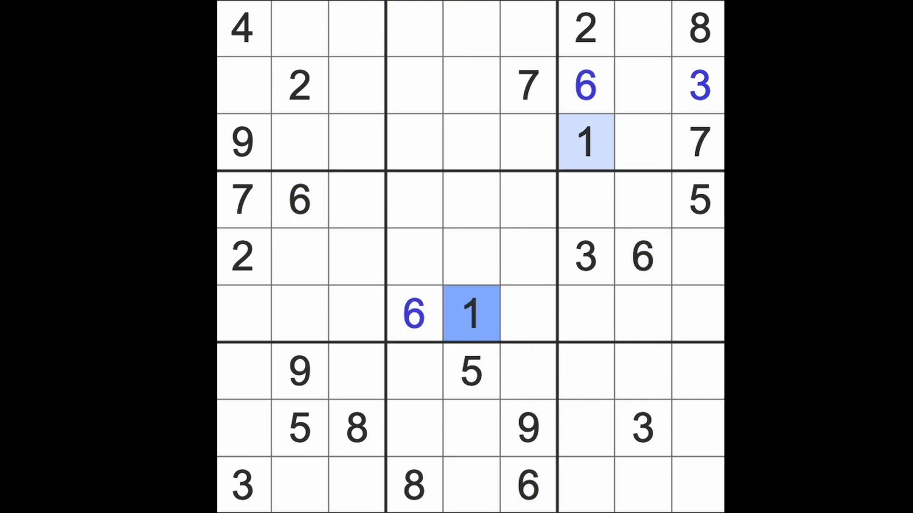
{"action": "mouse_move", "coordinate": [594, 36]}
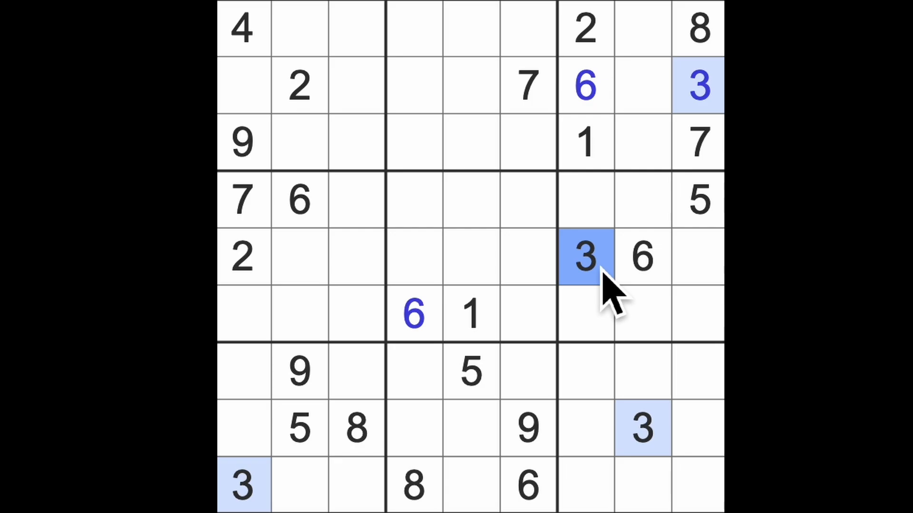
{"action": "left_click", "coordinate": [528, 372]}
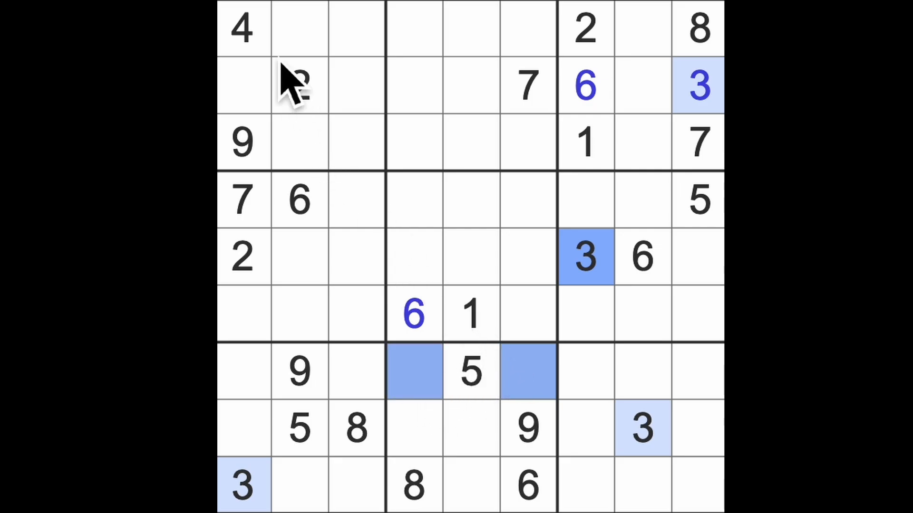
{"action": "left_click", "coordinate": [244, 28]}
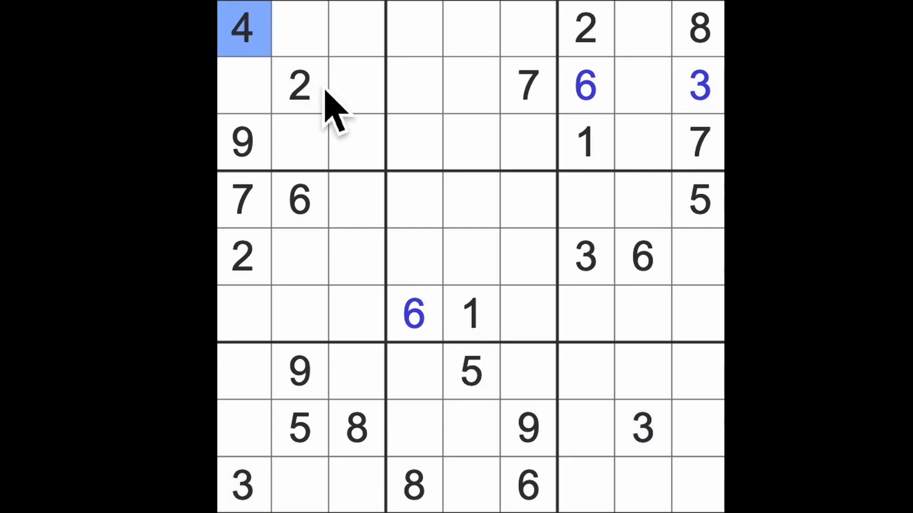
{"action": "mouse_move", "coordinate": [392, 131]}
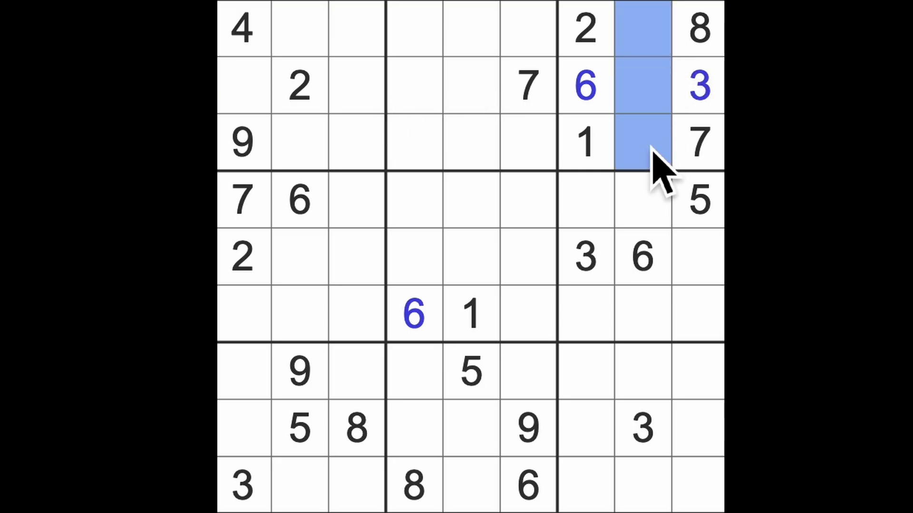
{"action": "mouse_move", "coordinate": [669, 146]}
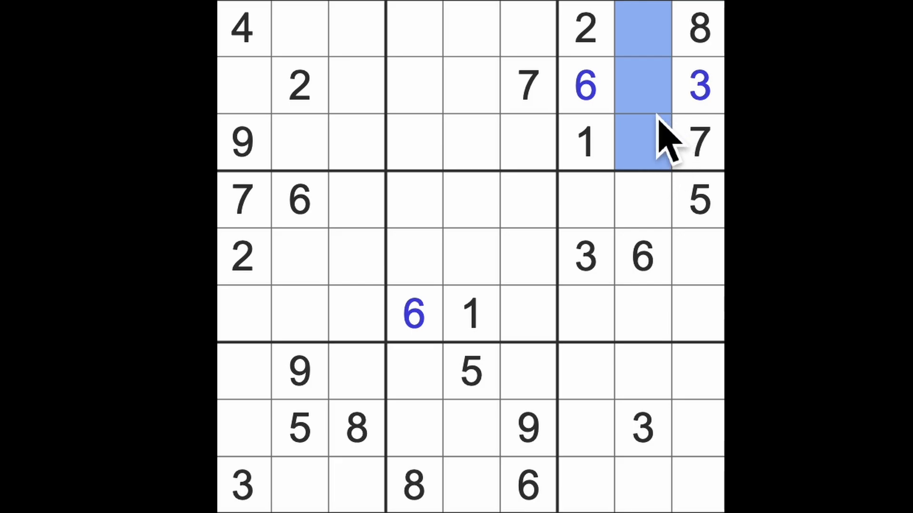
{"action": "mouse_move", "coordinate": [658, 140]}
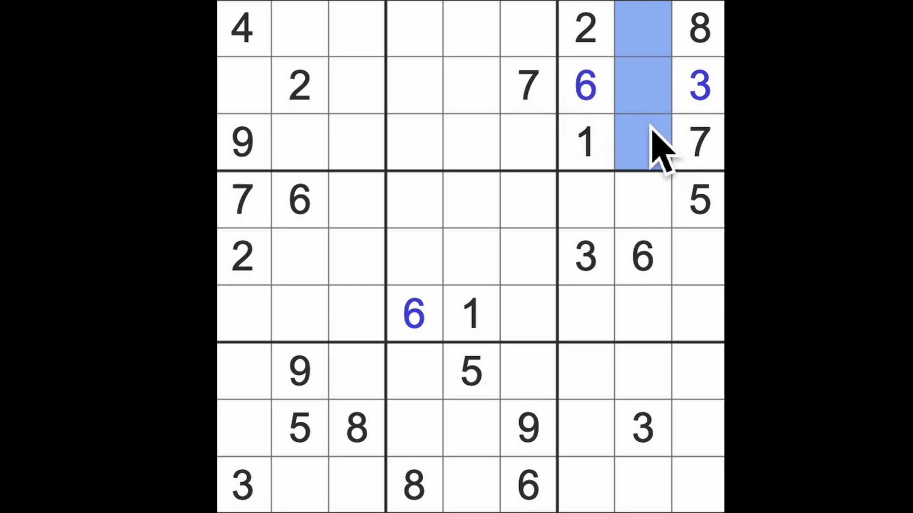
Check the 4s, then select the bottom-row cell of the lower-right box for the 5
{"action": "left_click", "coordinate": [243, 29]}
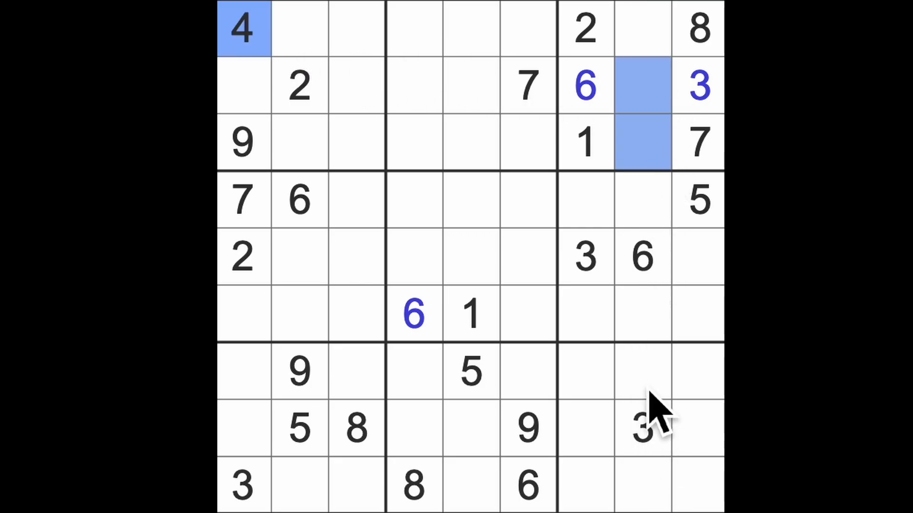
{"action": "left_click", "coordinate": [697, 200]}
{"action": "type", "text": "5"}
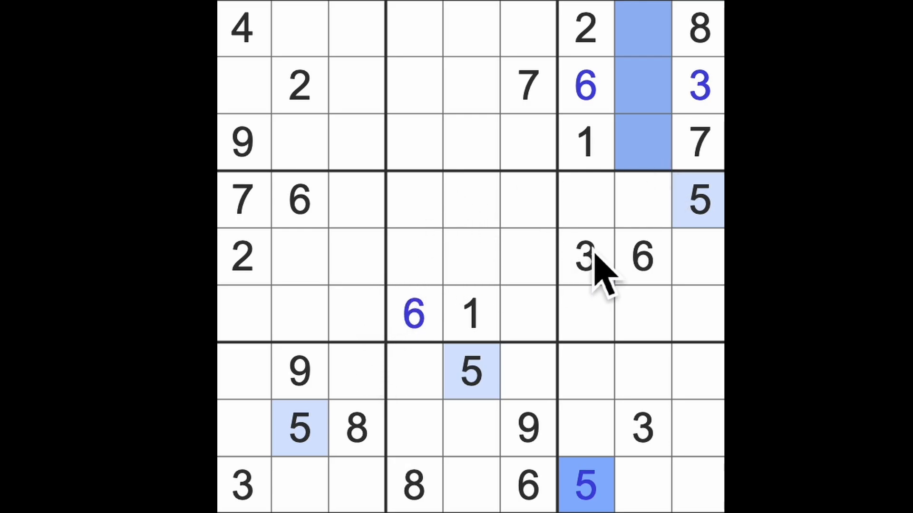
{"action": "mouse_move", "coordinate": [489, 145]}
{"action": "type", "text": "9"}
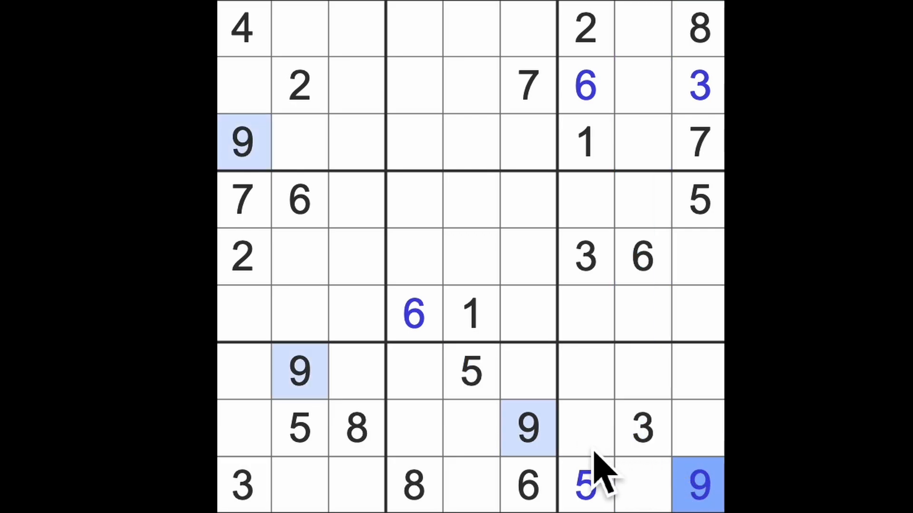
{"action": "mouse_move", "coordinate": [669, 396]}
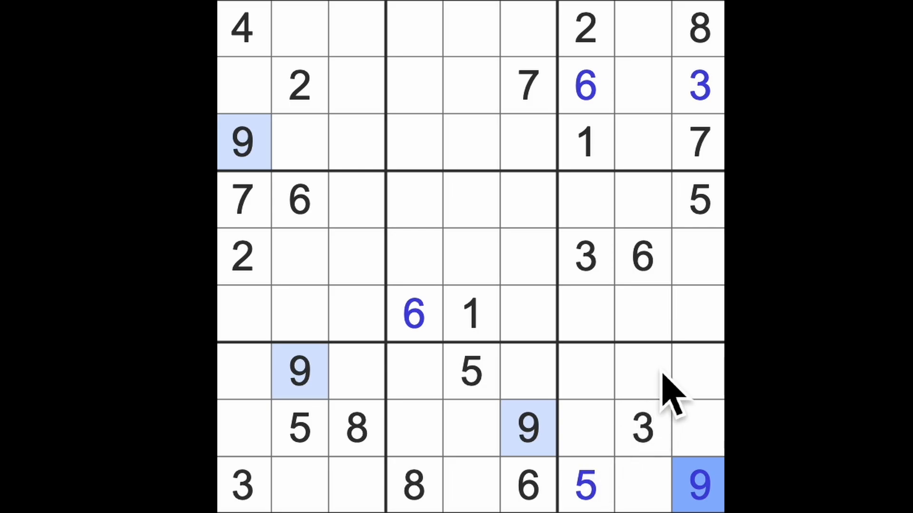
{"action": "left_click", "coordinate": [354, 315]}
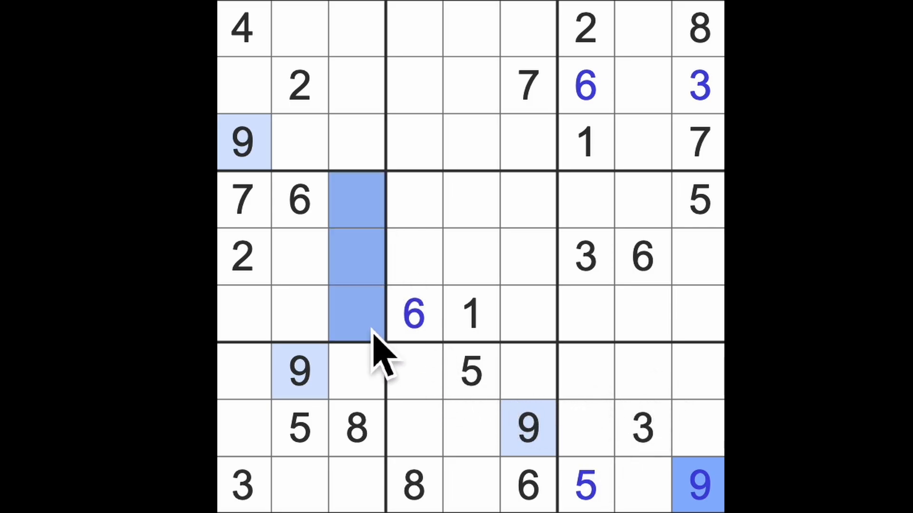
{"action": "mouse_move", "coordinate": [658, 302]}
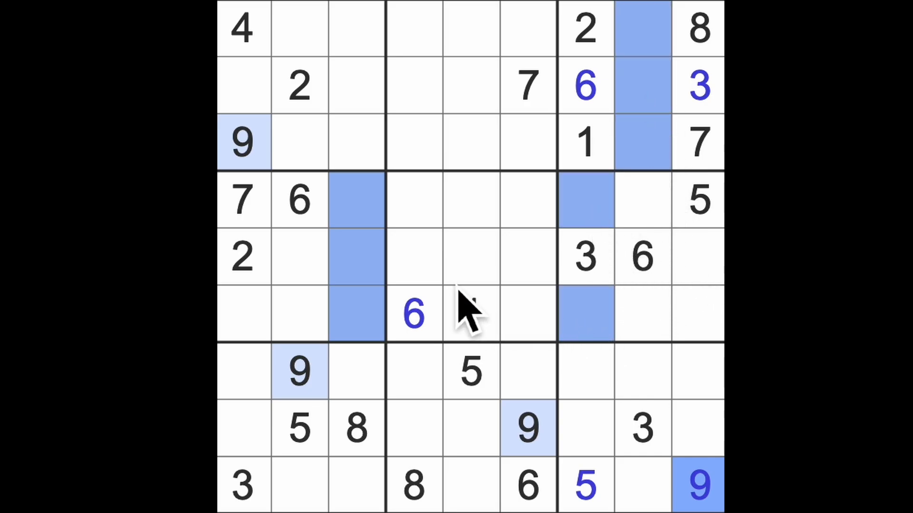
{"action": "type", "text": "1"}
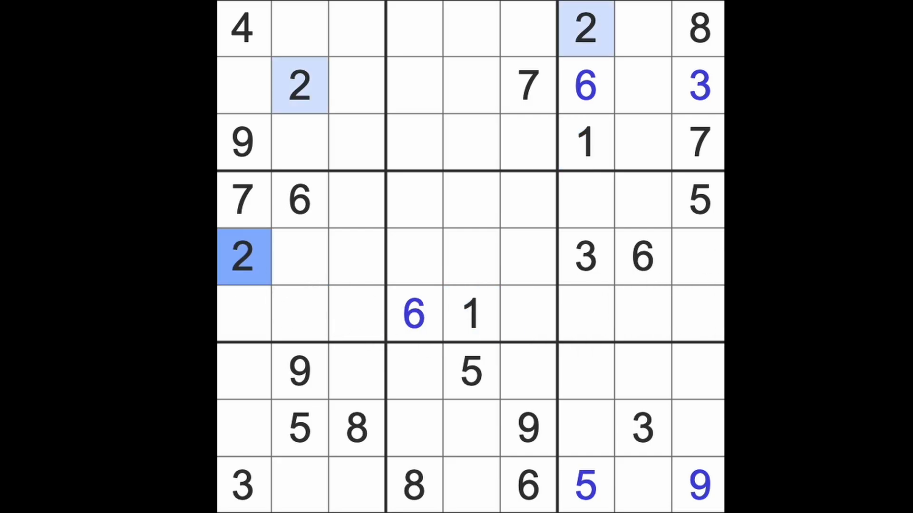
{"action": "left_click", "coordinate": [584, 256]}
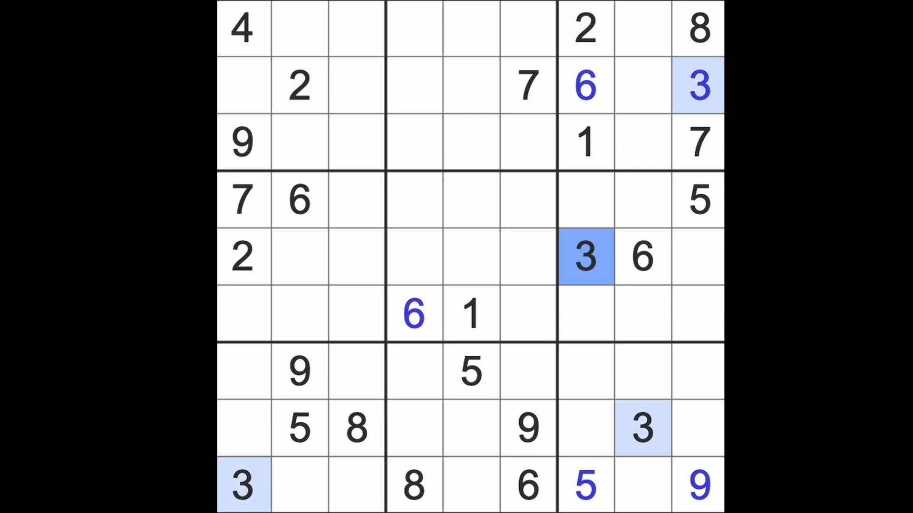
{"action": "left_click", "coordinate": [245, 30]}
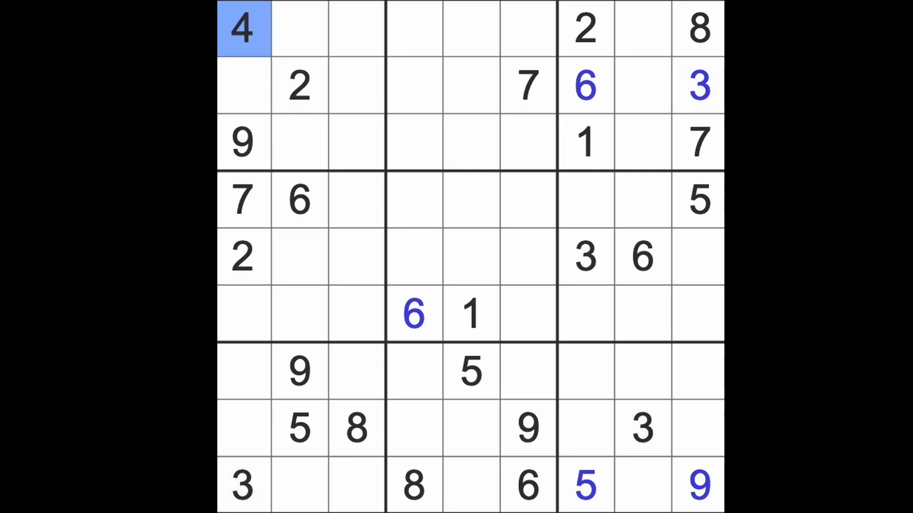
{"action": "left_click", "coordinate": [697, 200]}
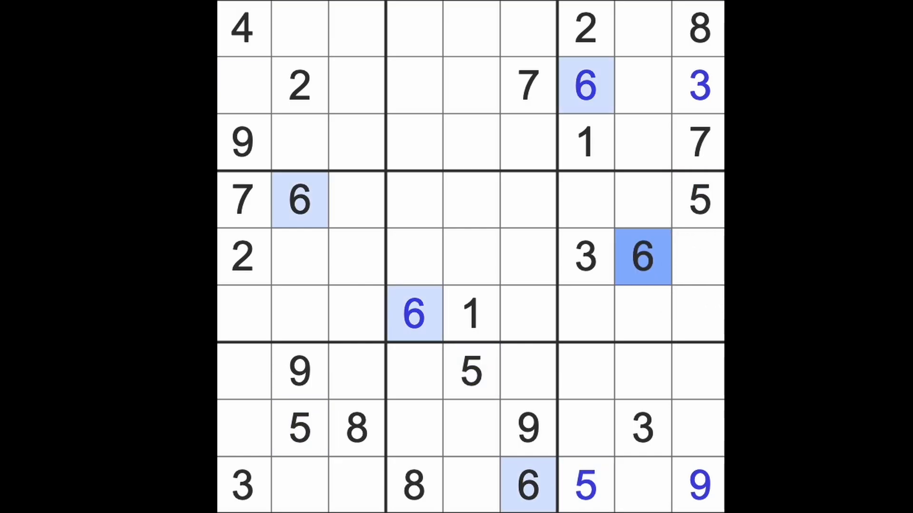
{"action": "mouse_move", "coordinate": [684, 285]}
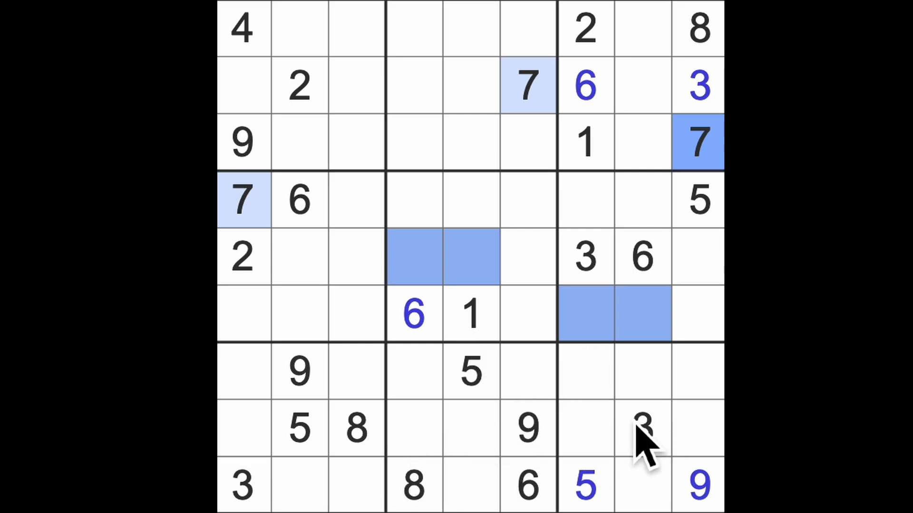
{"action": "mouse_move", "coordinate": [548, 372]}
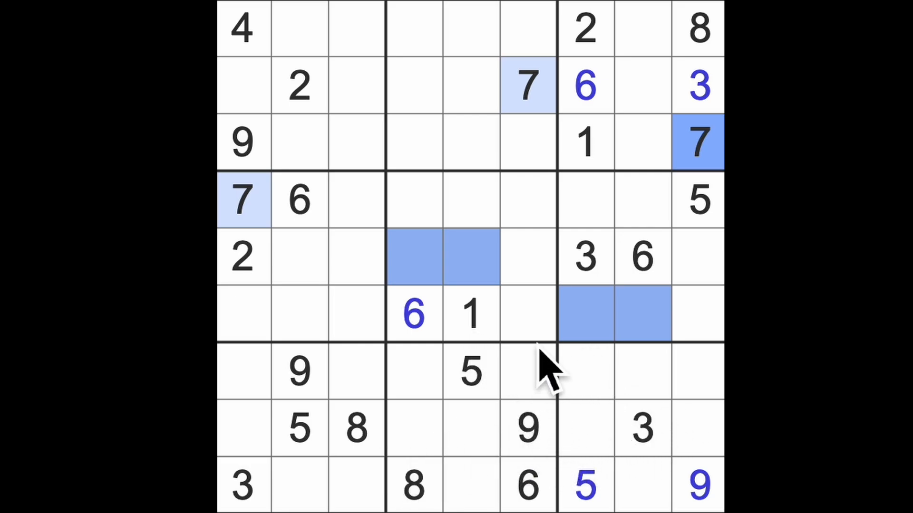
{"action": "left_click", "coordinate": [413, 486]}
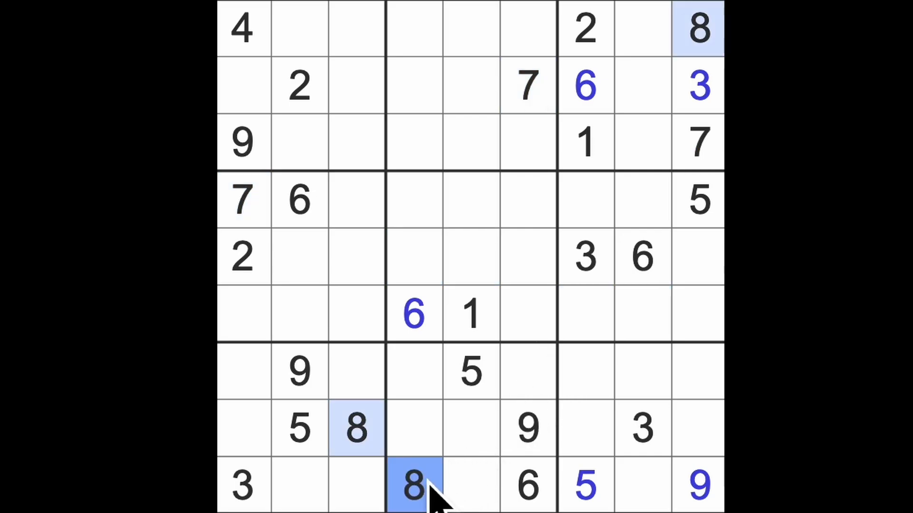
{"action": "left_click", "coordinate": [584, 371]}
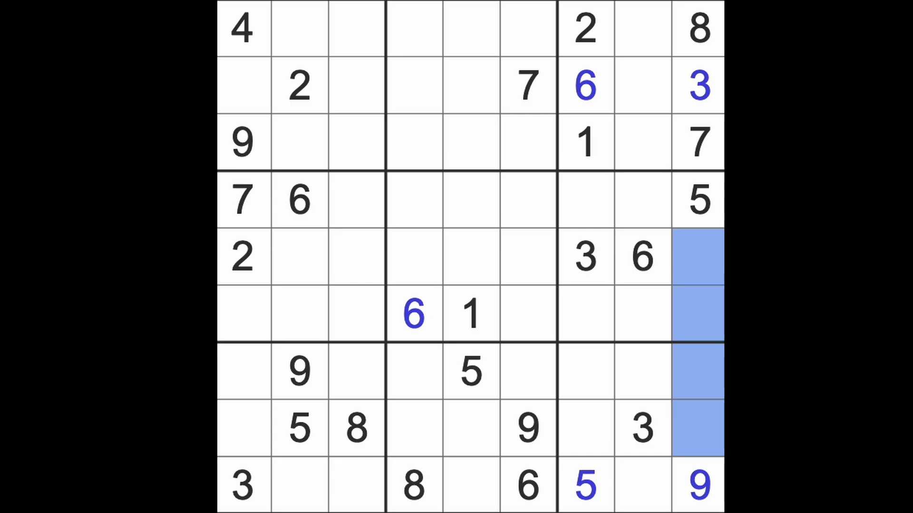
{"action": "mouse_move", "coordinate": [710, 344]}
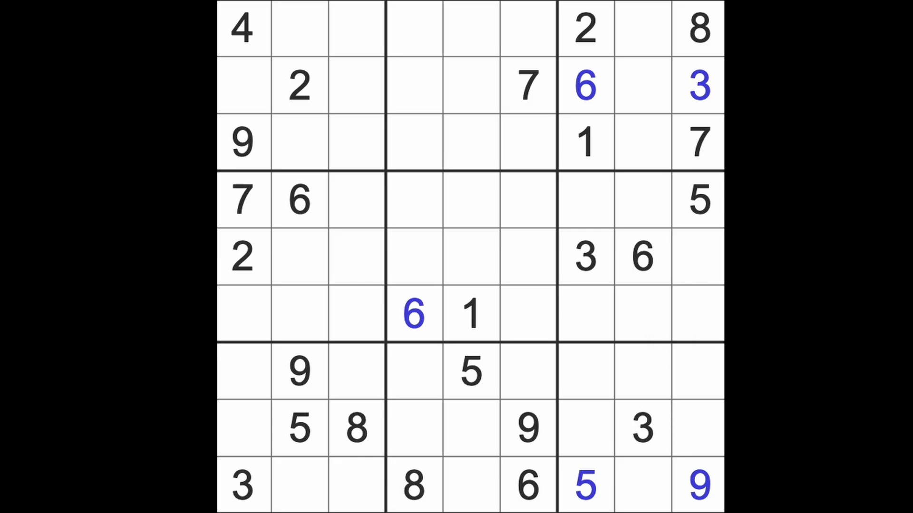
{"action": "left_click", "coordinate": [298, 428]}
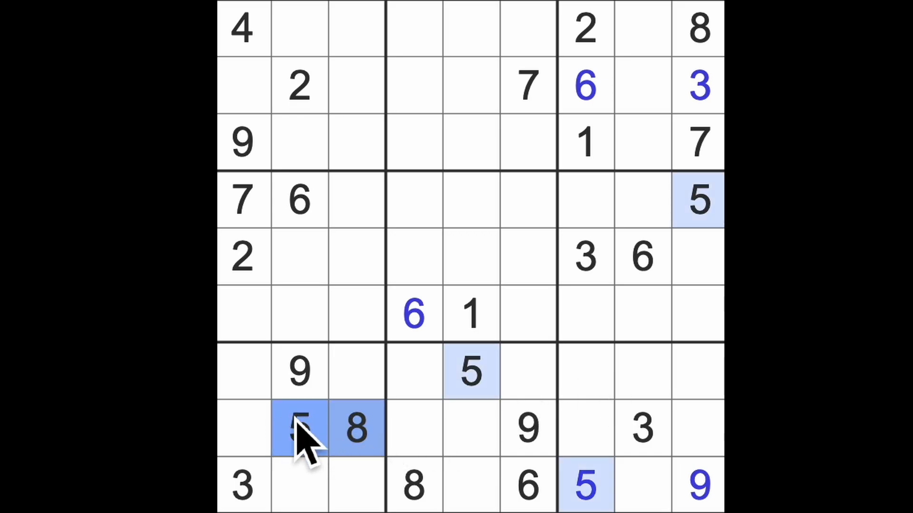
{"action": "mouse_move", "coordinate": [262, 395]}
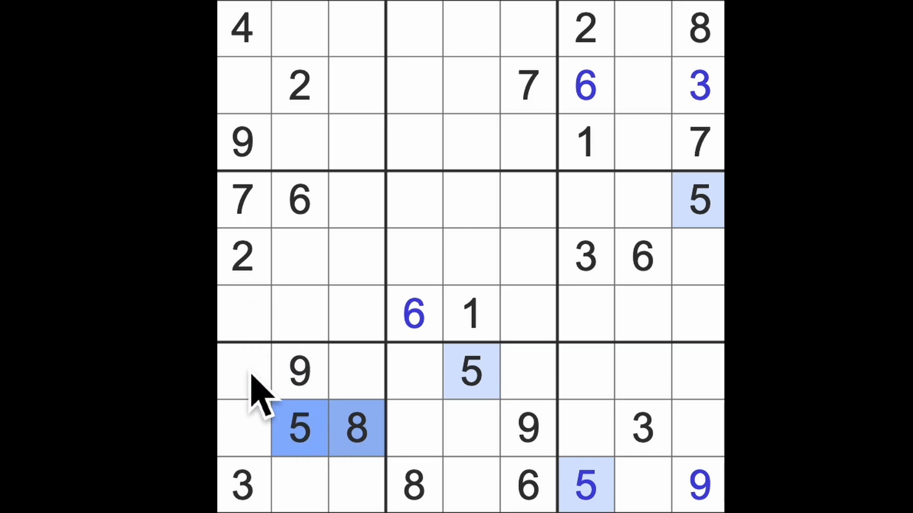
{"action": "left_click", "coordinate": [241, 313]}
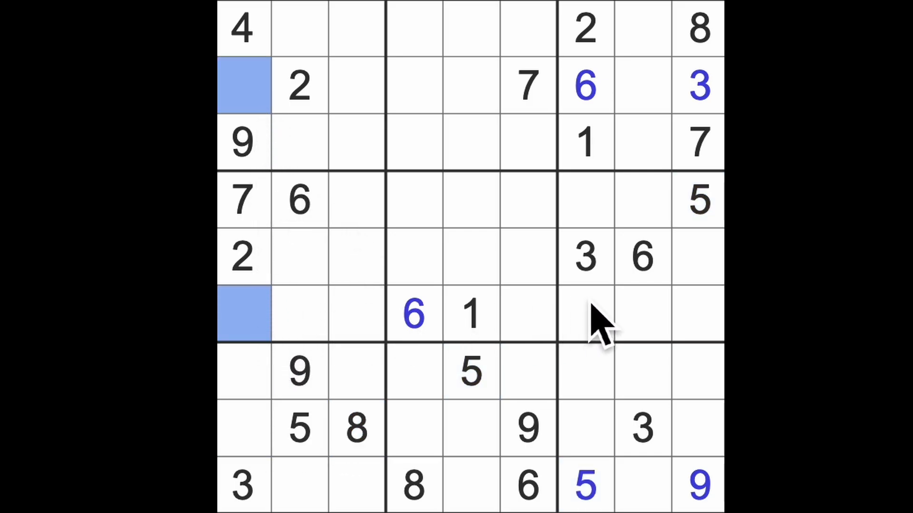
{"action": "mouse_move", "coordinate": [681, 262]}
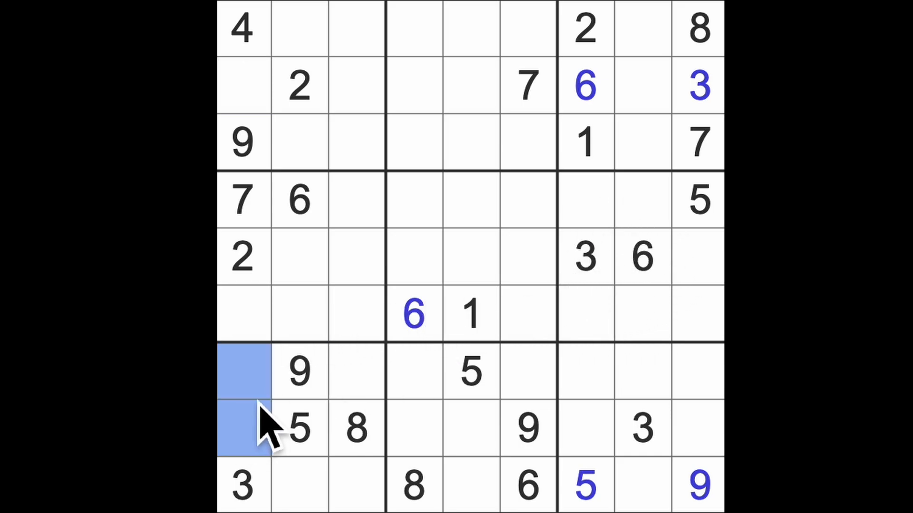
{"action": "mouse_move", "coordinate": [283, 379]}
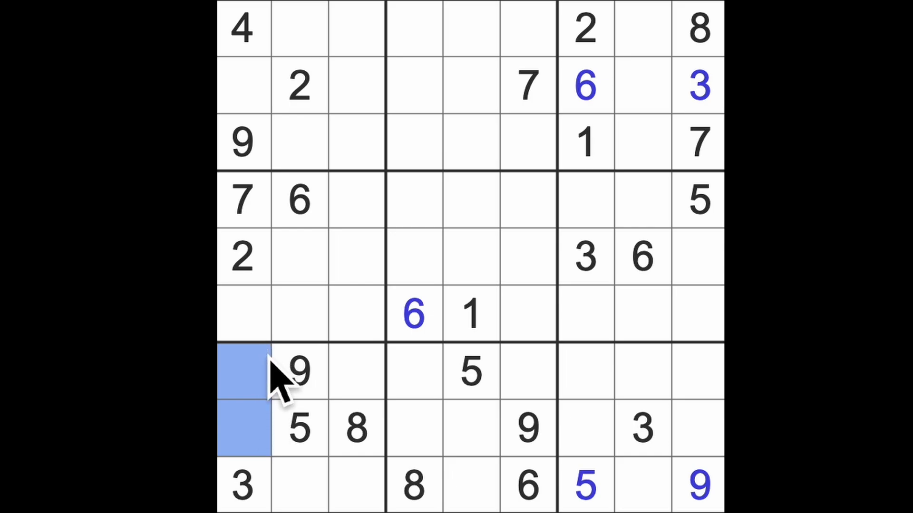
{"action": "mouse_move", "coordinate": [477, 343]}
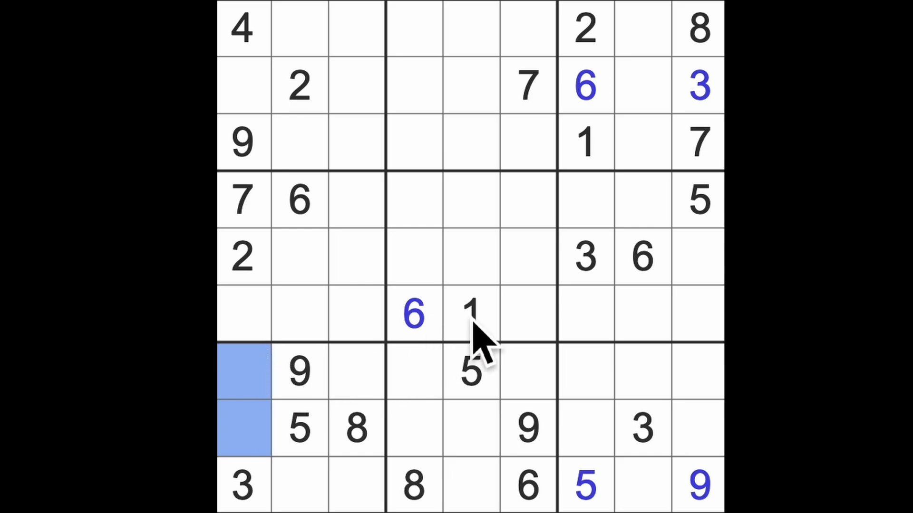
{"action": "left_click", "coordinate": [471, 315]}
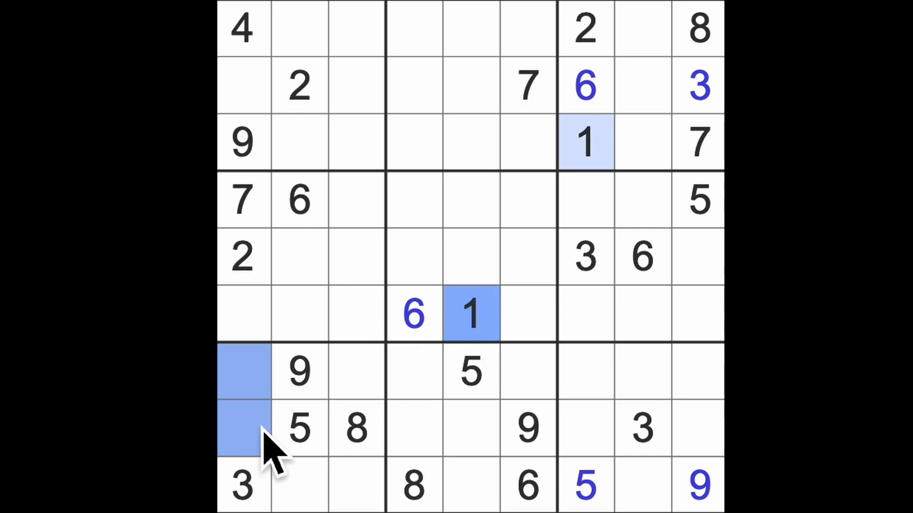
{"action": "mouse_move", "coordinate": [286, 431]}
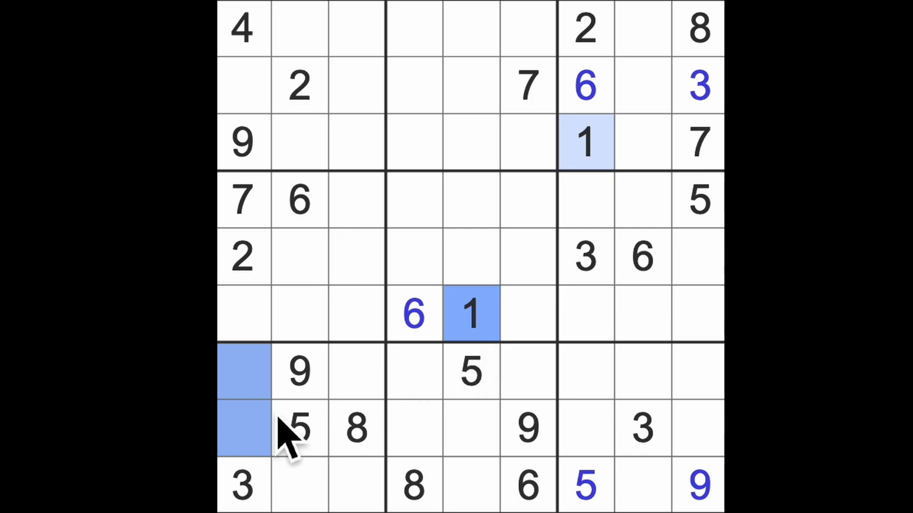
Enter 1s at row 9, column 8 and row 5, column 9
{"action": "left_click", "coordinate": [355, 486]}
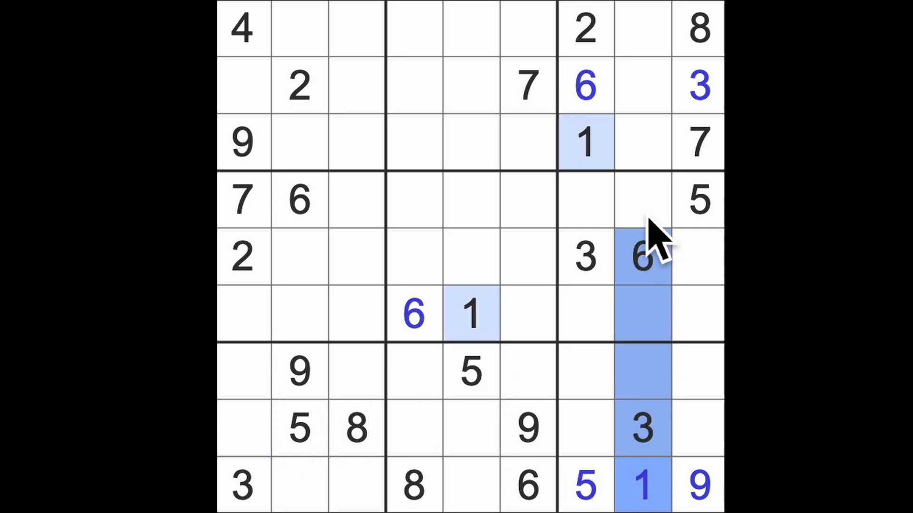
{"action": "left_click", "coordinate": [699, 258]}
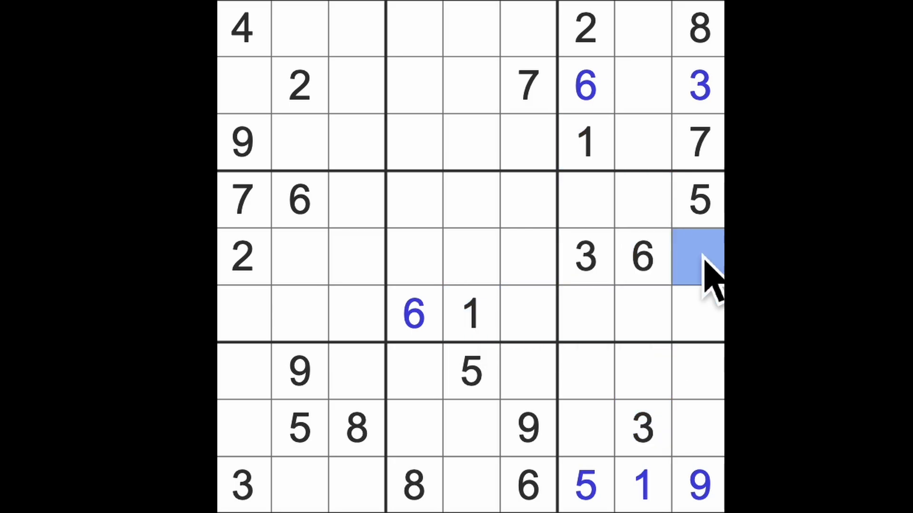
{"action": "type", "text": "1"}
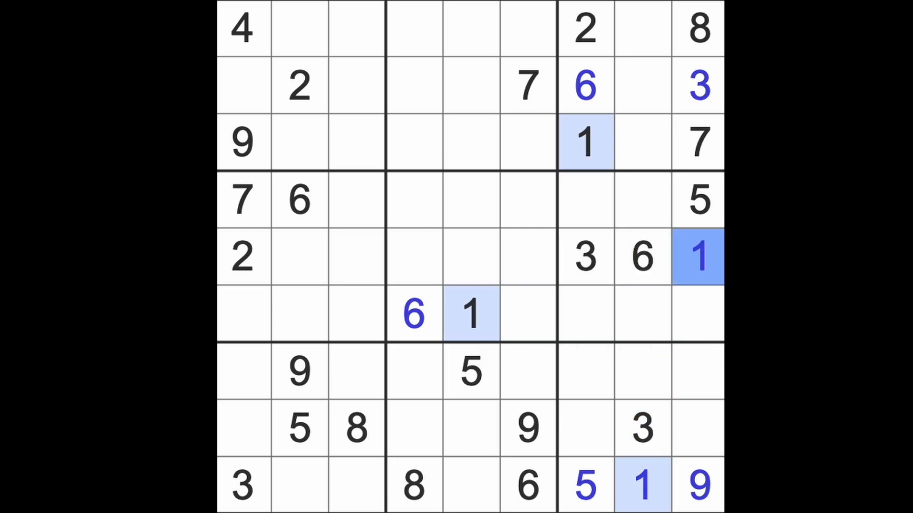
{"action": "mouse_move", "coordinate": [713, 405]}
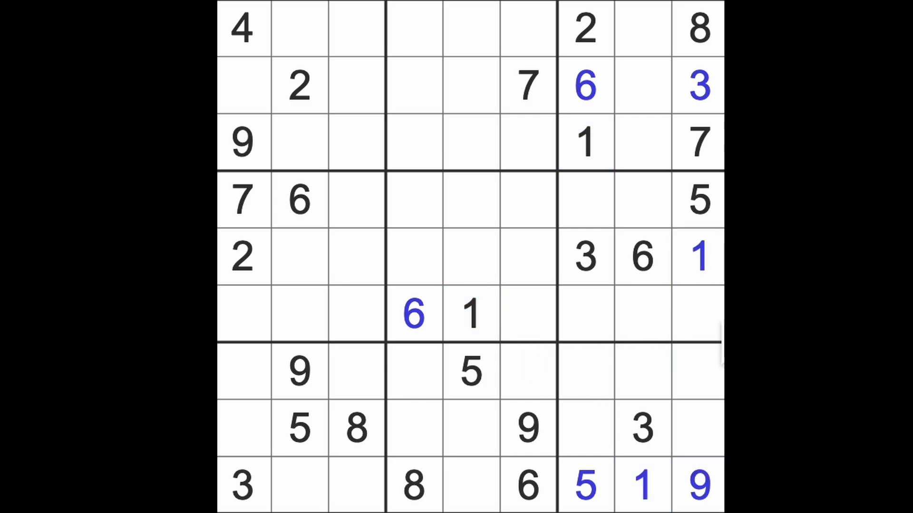
Enter 1s at row 4 column 3, row 1 column 2 and row 2 column 4
{"action": "left_click", "coordinate": [640, 486]}
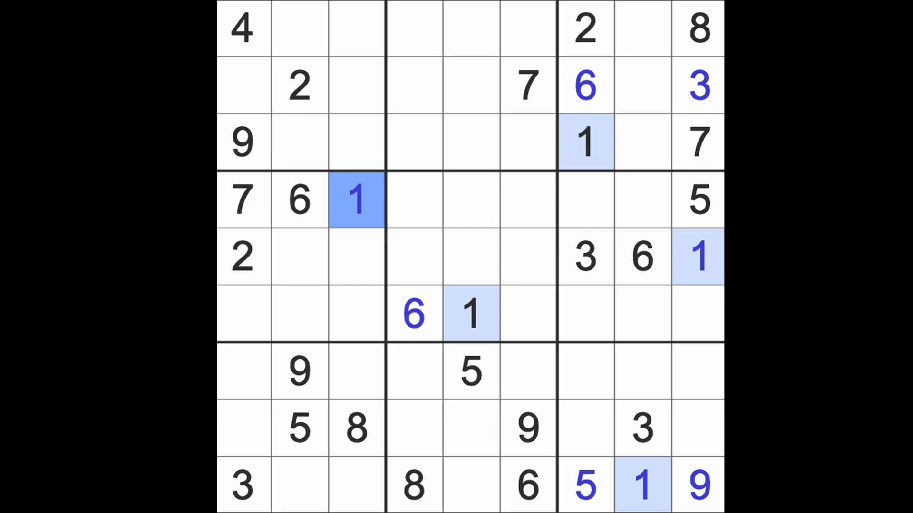
{"action": "mouse_move", "coordinate": [381, 253]}
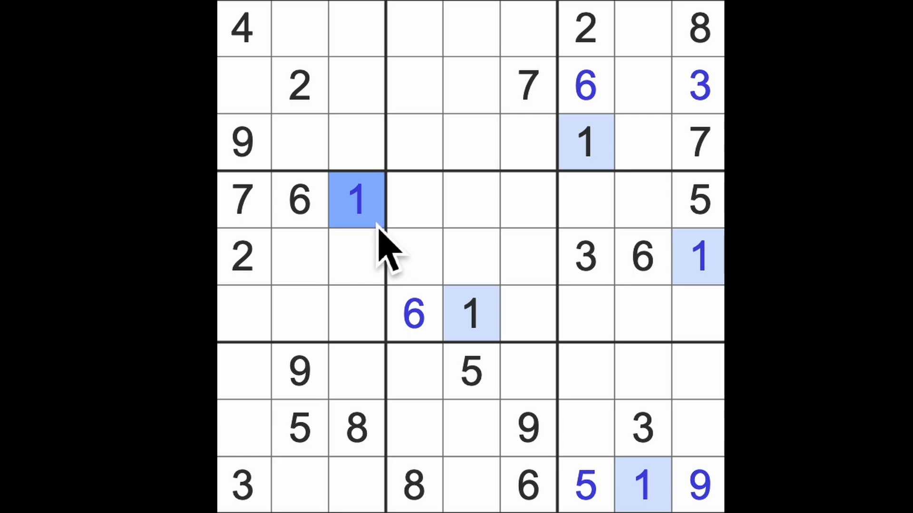
{"action": "left_click", "coordinate": [243, 371]}
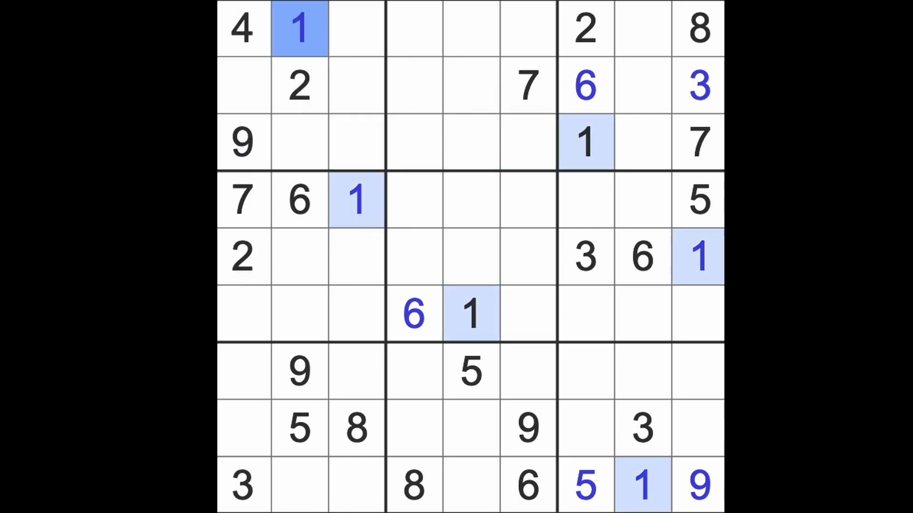
{"action": "left_click", "coordinate": [584, 143]}
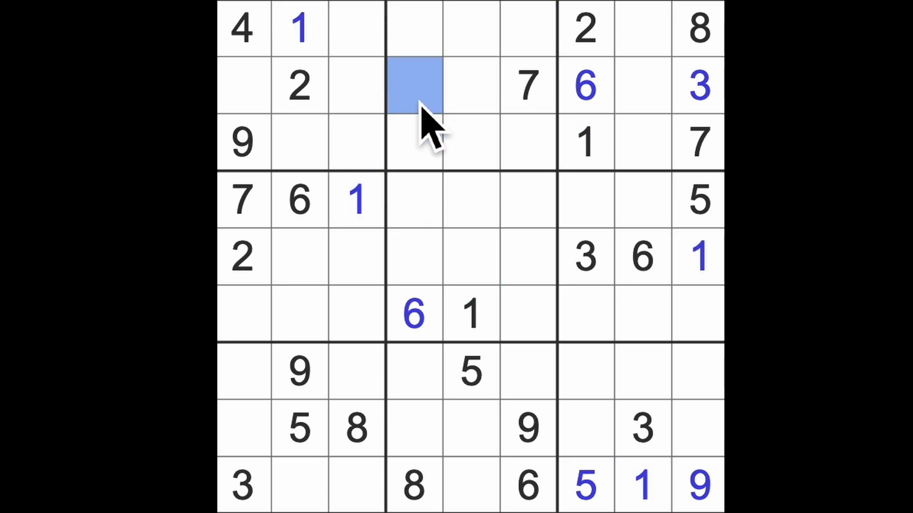
{"action": "type", "text": "1"}
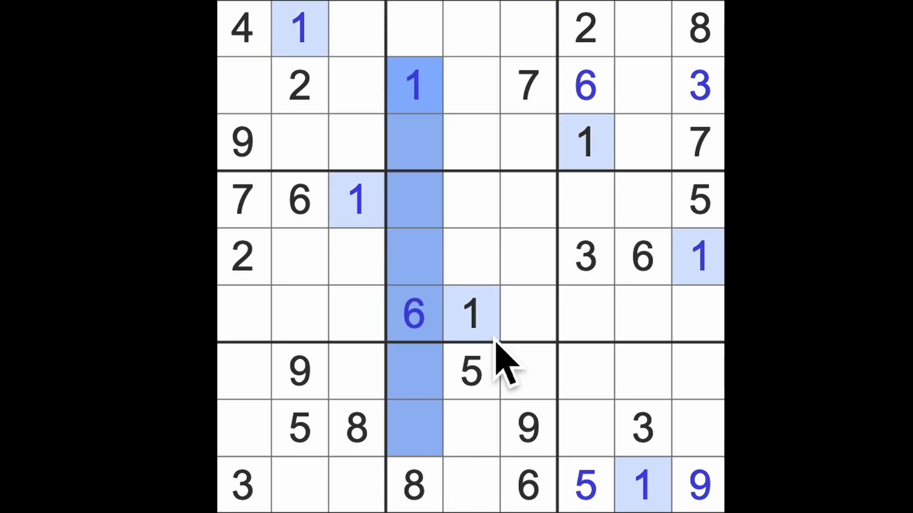
Enter a 1 at row 7, column 6 and a 6 at row 7, column 1
{"action": "left_click", "coordinate": [527, 373]}
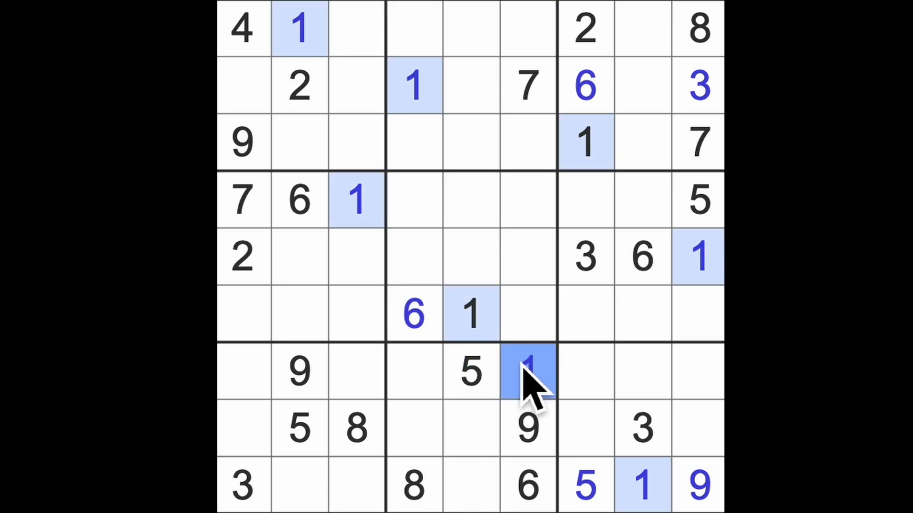
{"action": "left_click", "coordinate": [243, 429]}
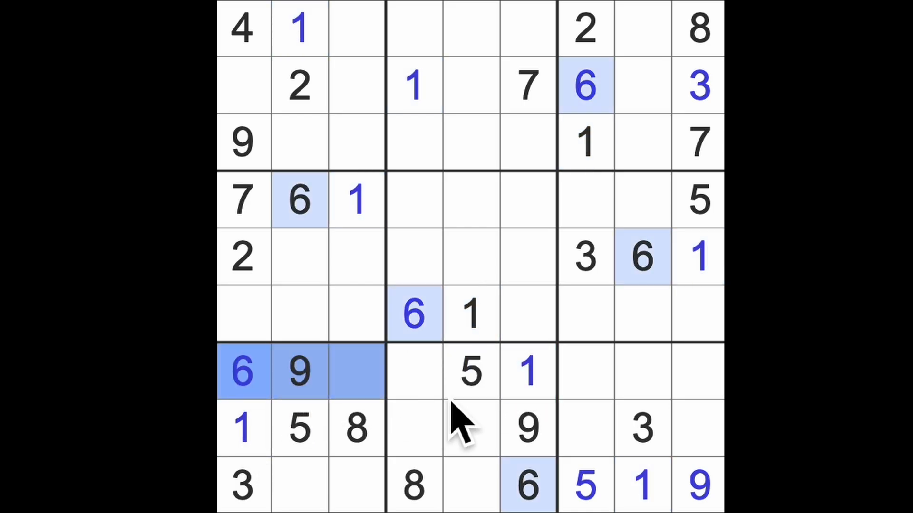
Enter a 6 at row 8, column 9 beside the 3 in the lower-right box
{"action": "left_click", "coordinate": [699, 430]}
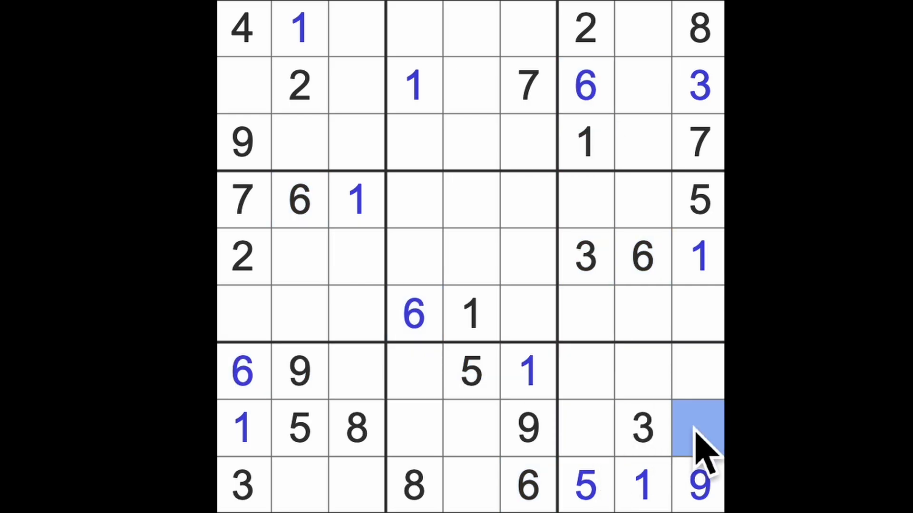
{"action": "left_click", "coordinate": [698, 372]}
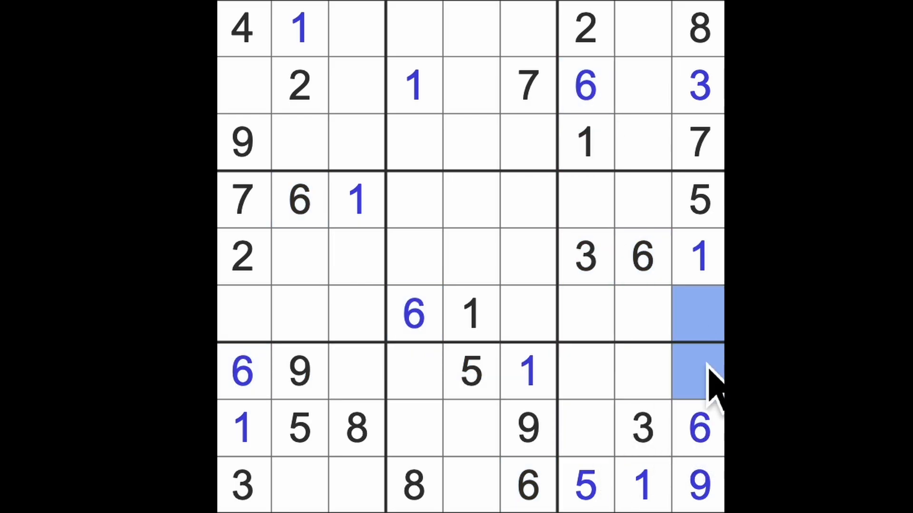
{"action": "mouse_move", "coordinate": [713, 384]}
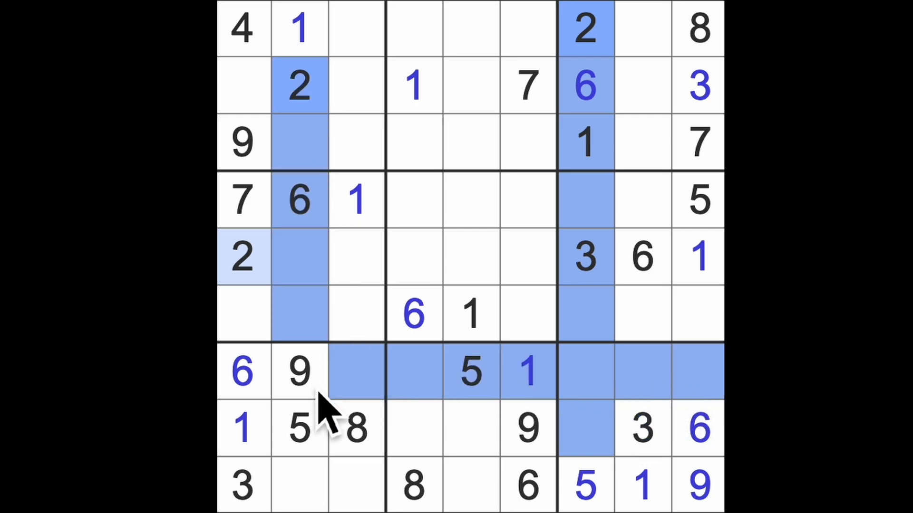
Enter a 2 at row 9, column 3 and a 3 at row 7, column 4
{"action": "left_click", "coordinate": [355, 484]}
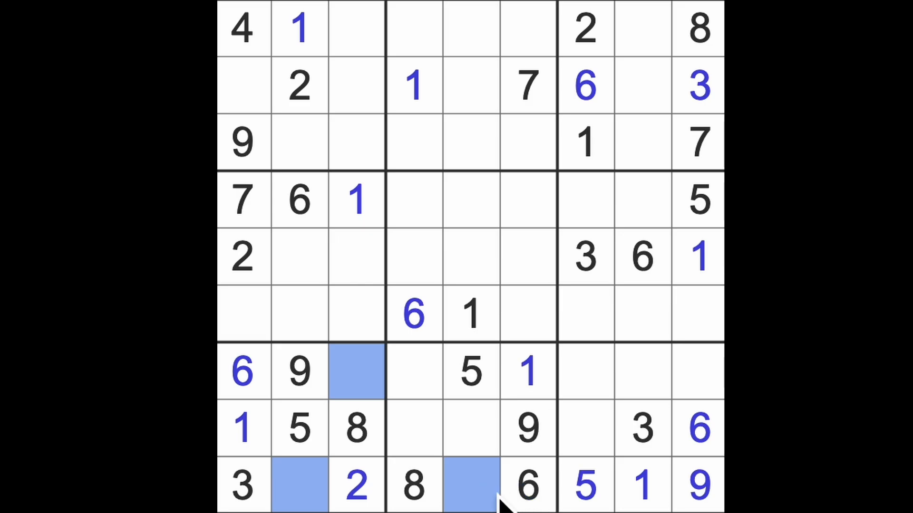
{"action": "mouse_move", "coordinate": [472, 486]}
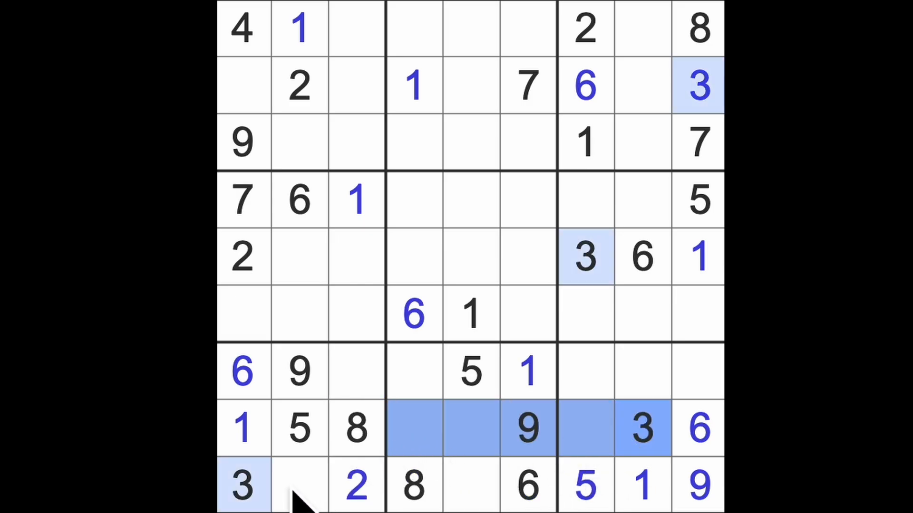
{"action": "left_click", "coordinate": [413, 371]}
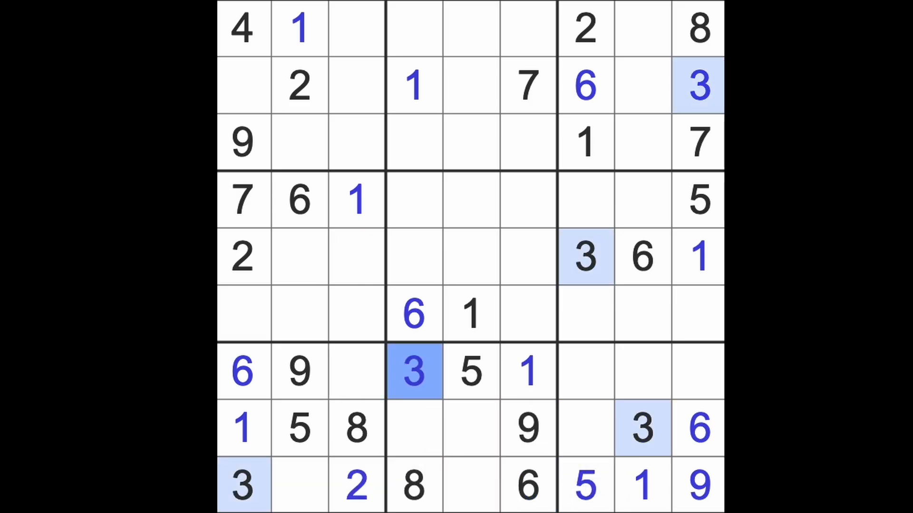
{"action": "mouse_move", "coordinate": [477, 434]}
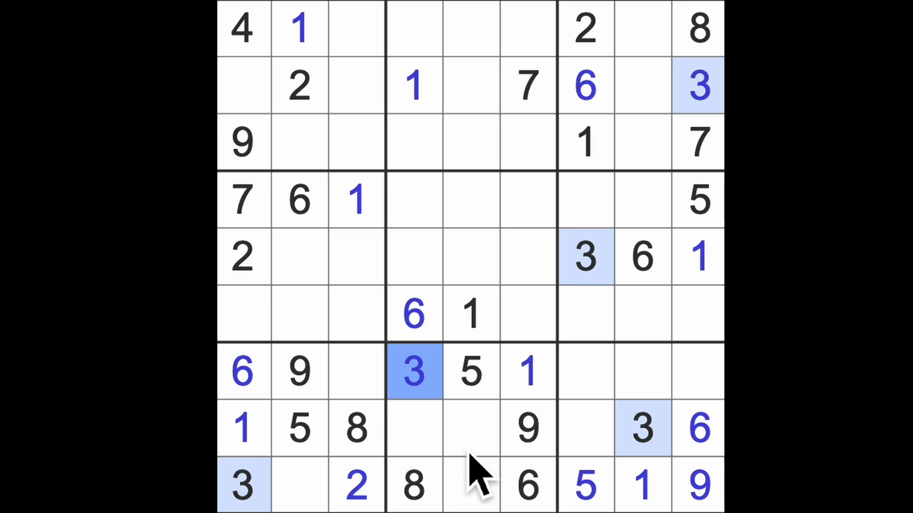
{"action": "mouse_move", "coordinate": [465, 478]}
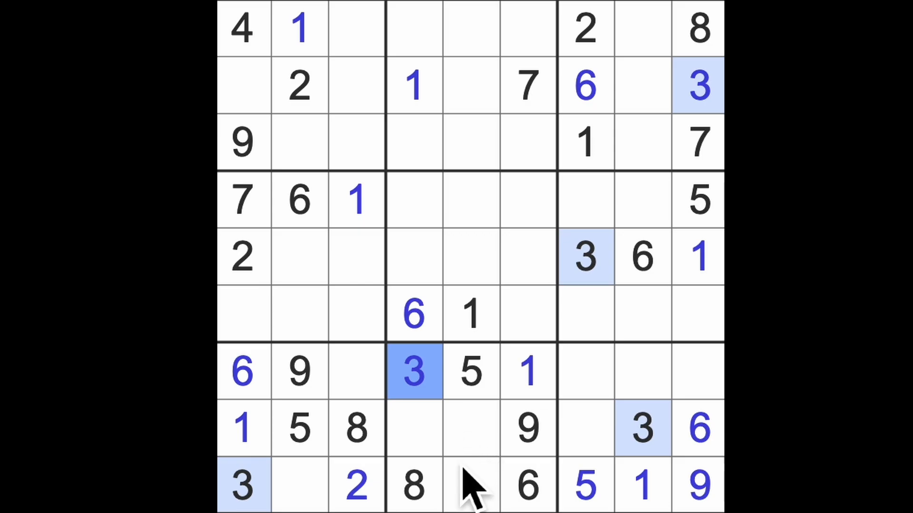
{"action": "mouse_move", "coordinate": [489, 494]}
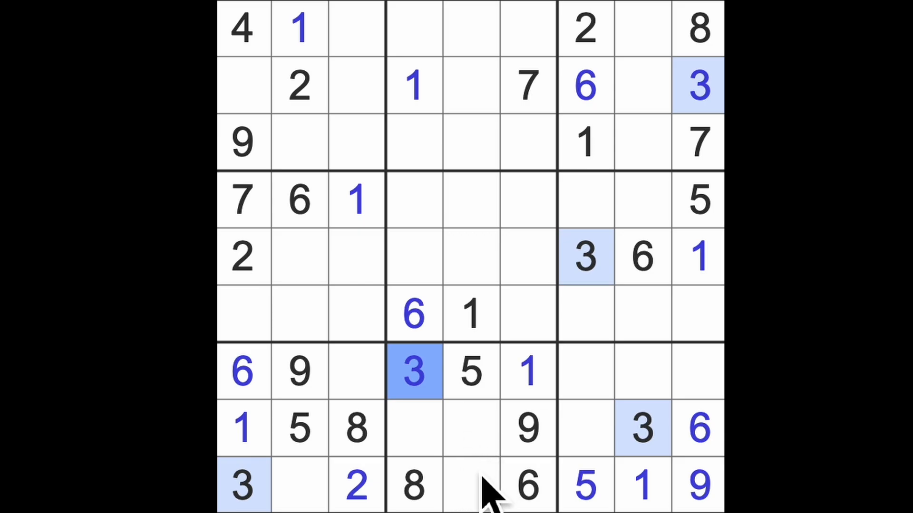
{"action": "mouse_move", "coordinate": [489, 489]}
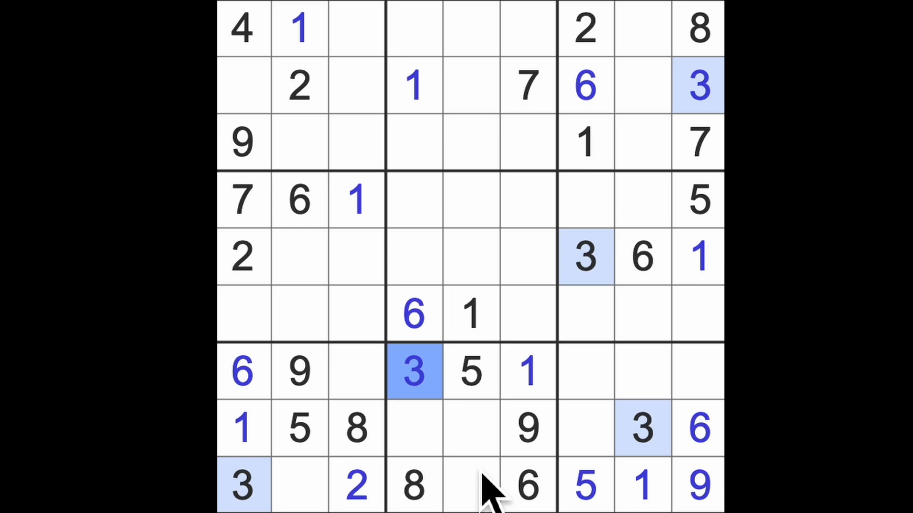
{"action": "mouse_move", "coordinate": [489, 460]}
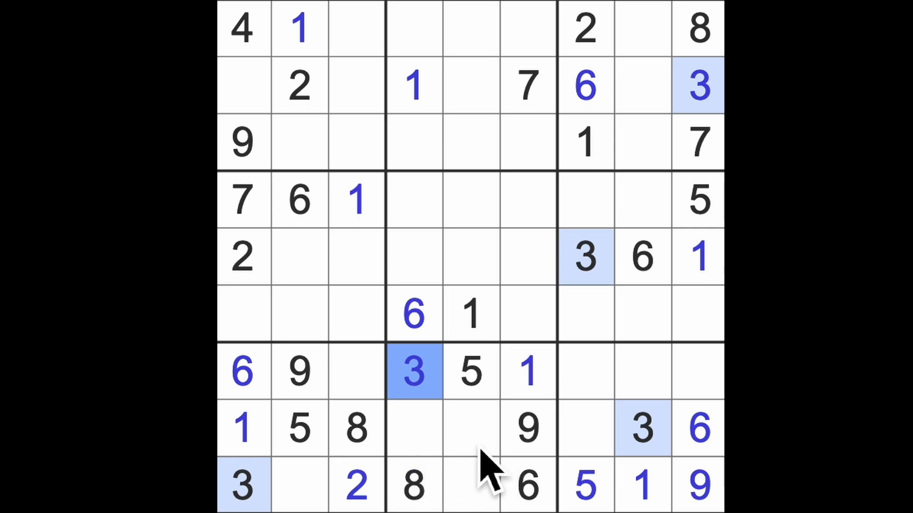
{"action": "mouse_move", "coordinate": [600, 443]}
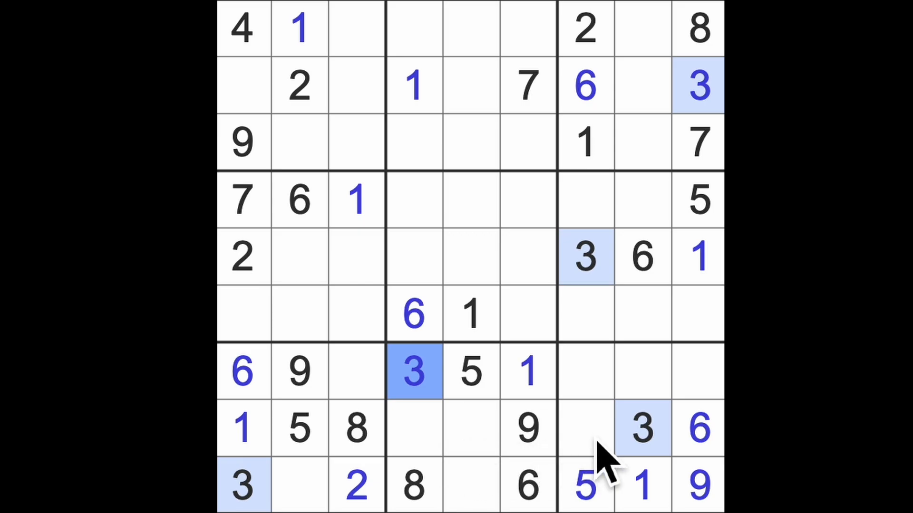
{"action": "mouse_move", "coordinate": [606, 460]}
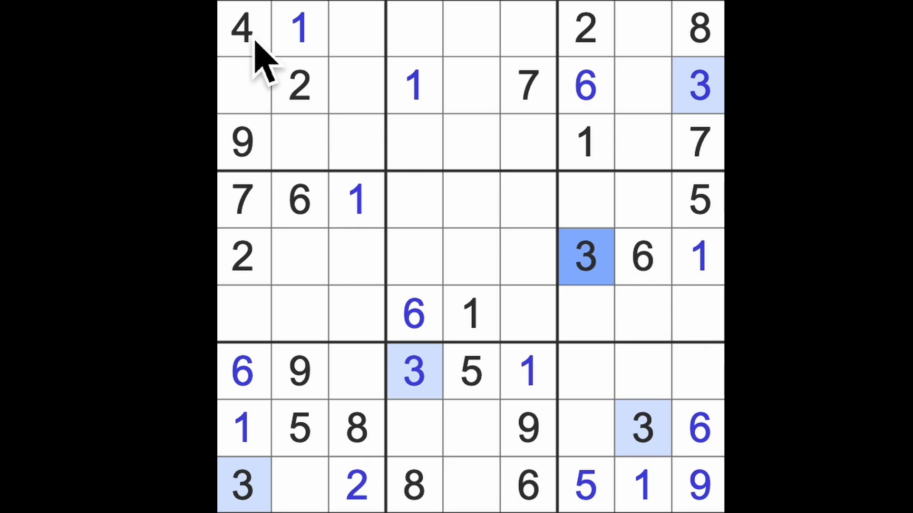
Check the placed 4s, 5s and 6s, then enter two 7s in the bottom rows
{"action": "left_click", "coordinate": [244, 29]}
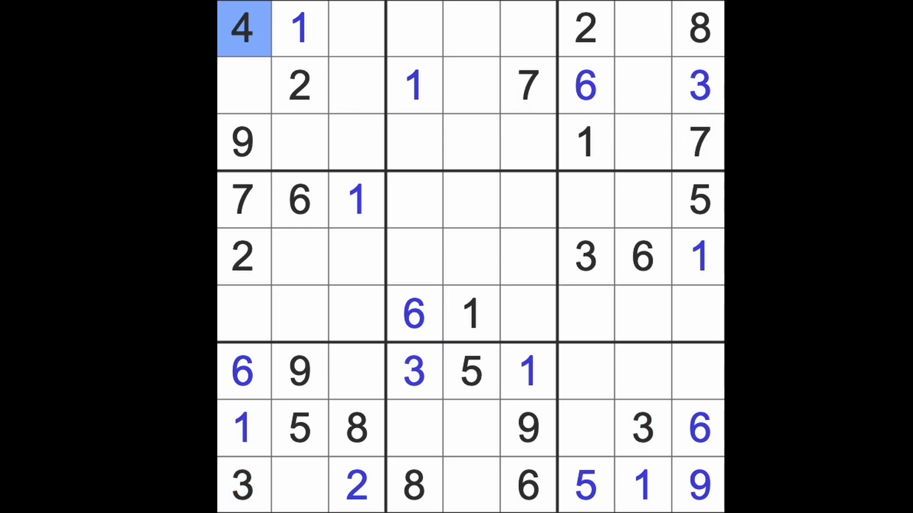
{"action": "left_click", "coordinate": [698, 199]}
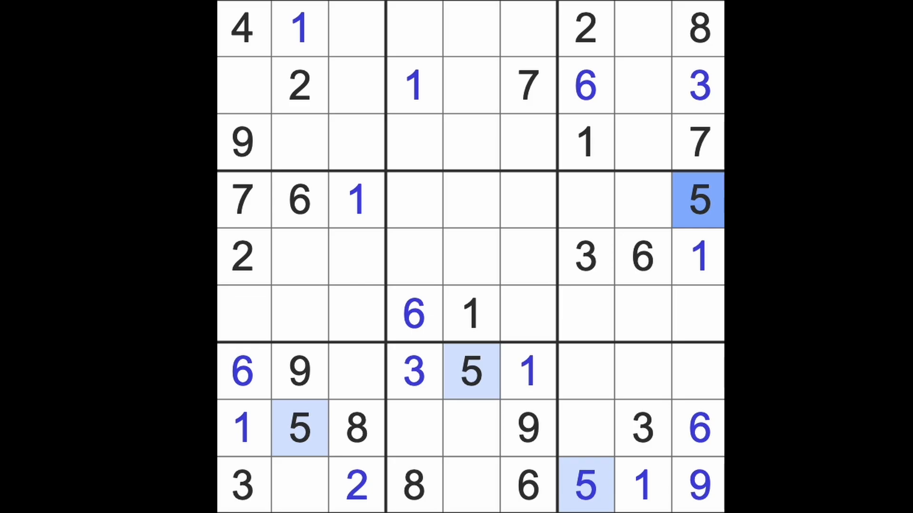
{"action": "left_click", "coordinate": [640, 258]}
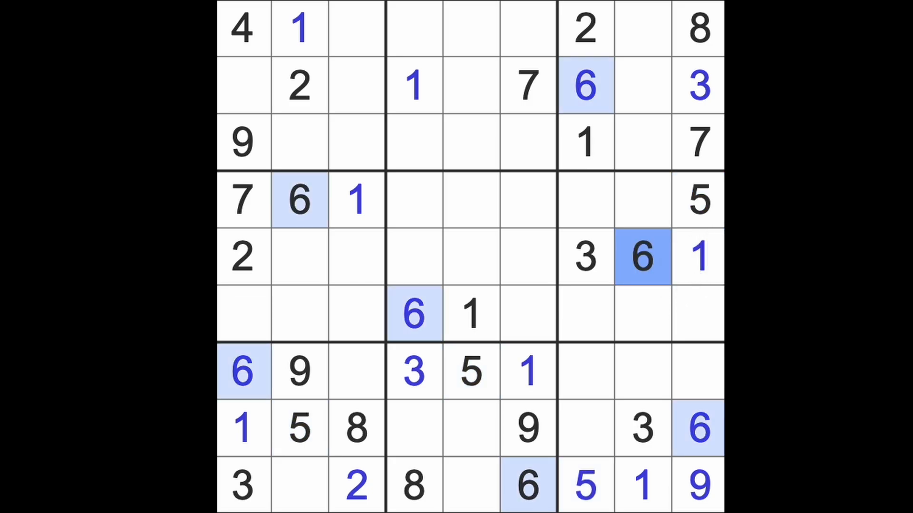
{"action": "mouse_move", "coordinate": [707, 180]}
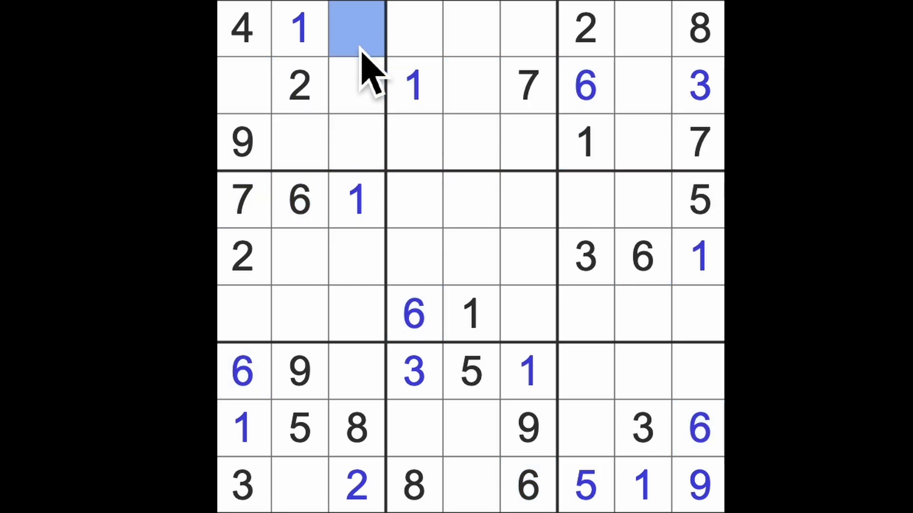
{"action": "type", "text": "7"}
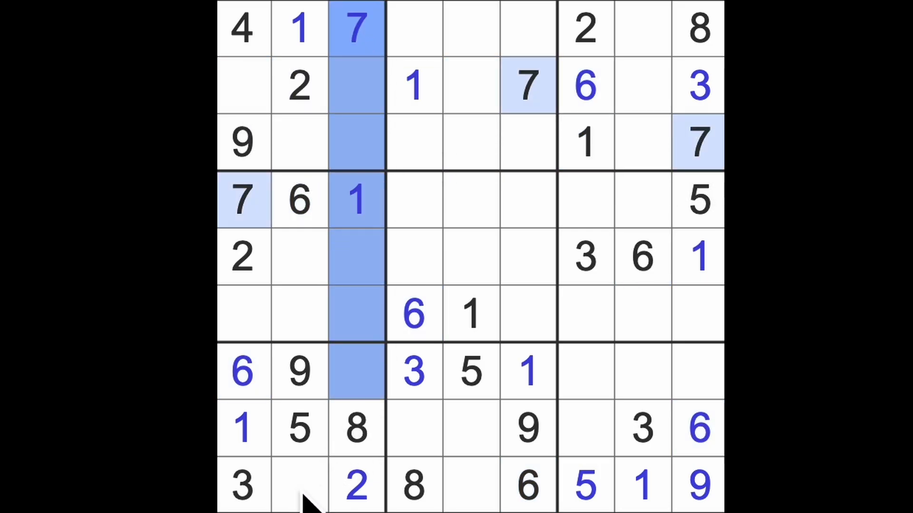
{"action": "left_click", "coordinate": [299, 485]}
{"action": "type", "text": "7"}
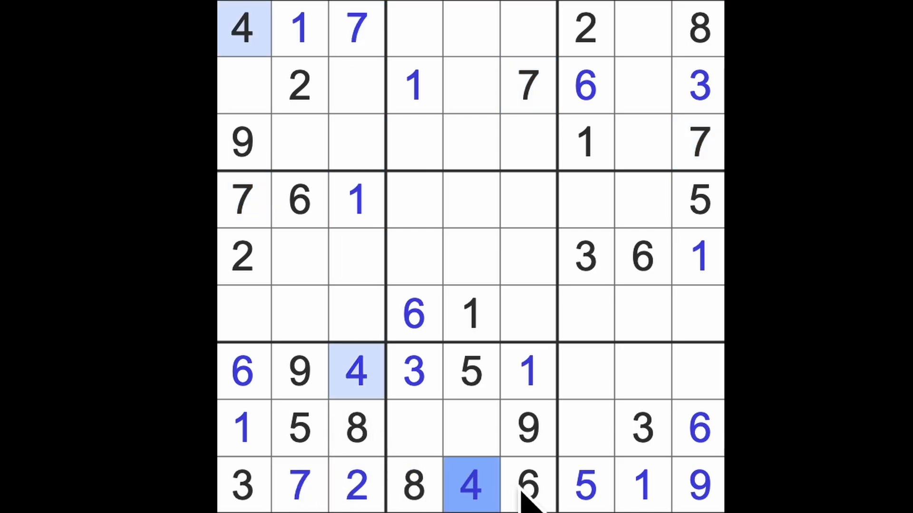
{"action": "mouse_move", "coordinate": [413, 425]}
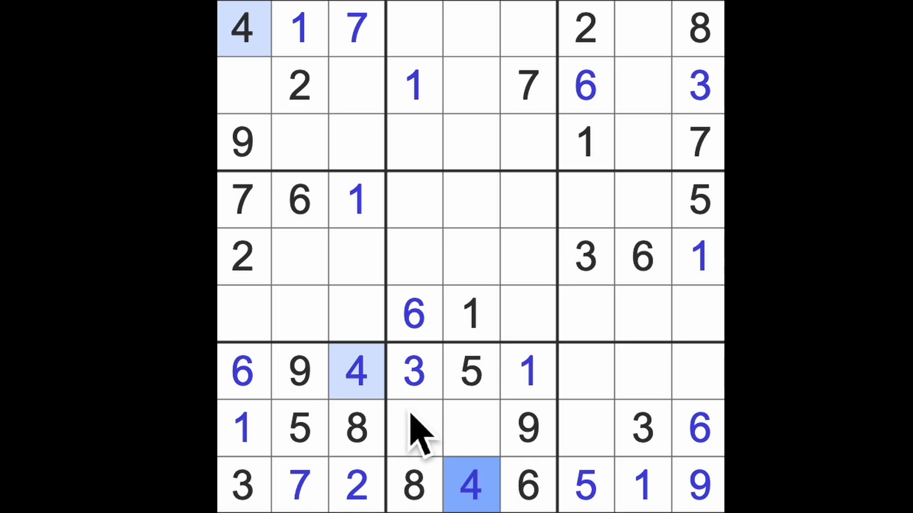
Enter 4s in rows 5, 6 and 8 and a 2 at the end of row 7, then select row 2, column 8
{"action": "left_click", "coordinate": [584, 428]}
{"action": "type", "text": "4"}
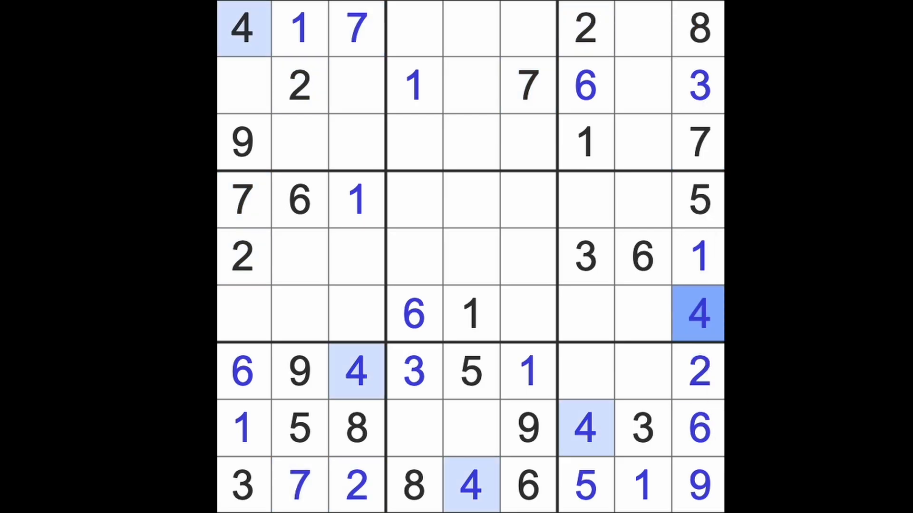
{"action": "left_click", "coordinate": [241, 313]}
{"action": "type", "text": "4"}
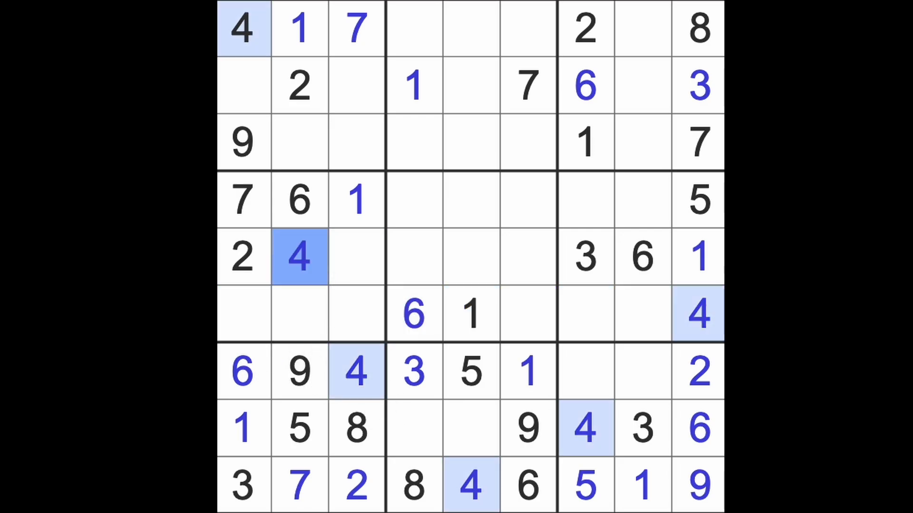
{"action": "mouse_move", "coordinate": [442, 198]}
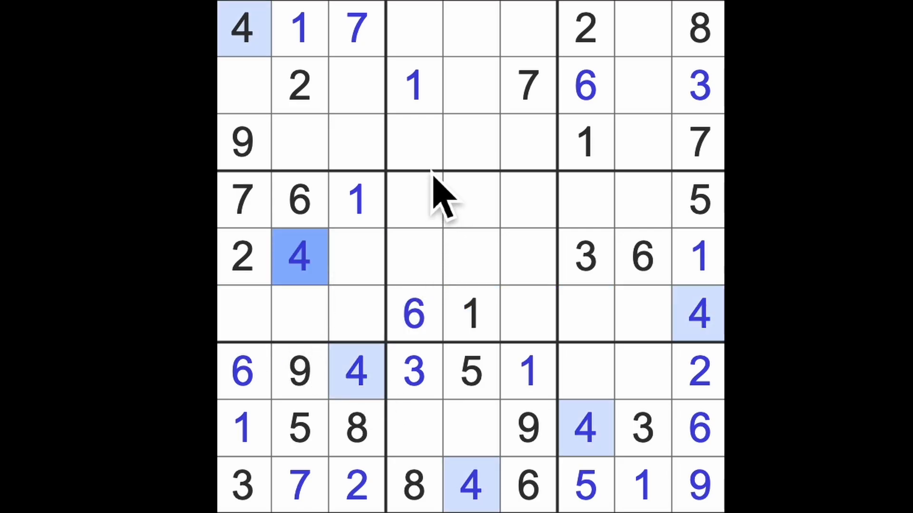
{"action": "left_click", "coordinate": [472, 200]}
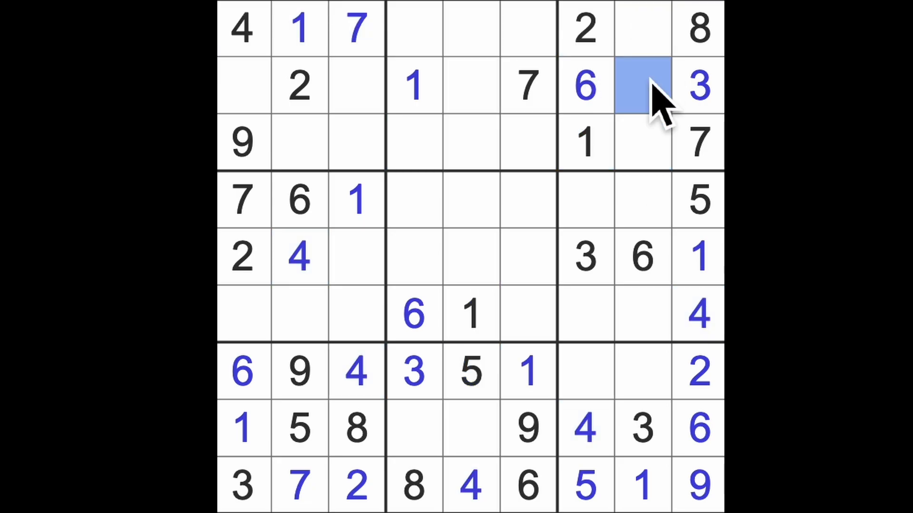
Enter a 4 at row 2, column 8 in the upper-right box
{"action": "type", "text": "4"}
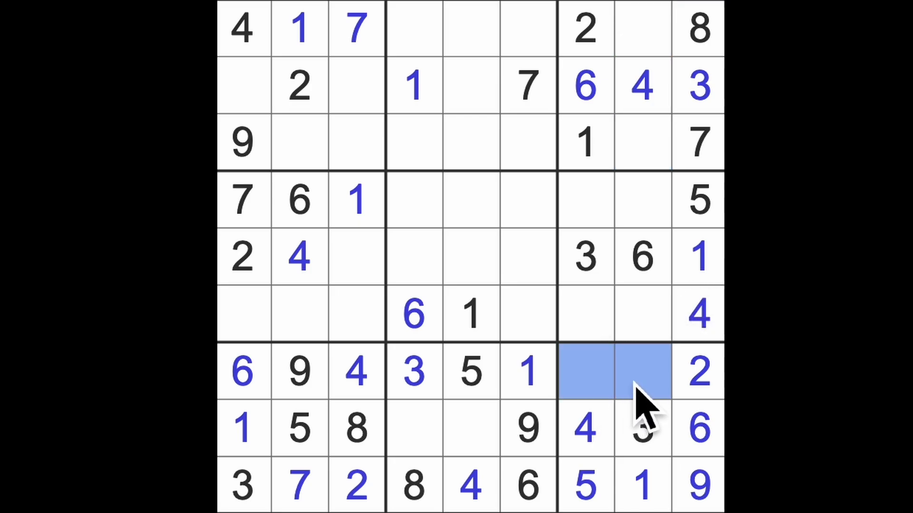
{"action": "mouse_move", "coordinate": [647, 326]}
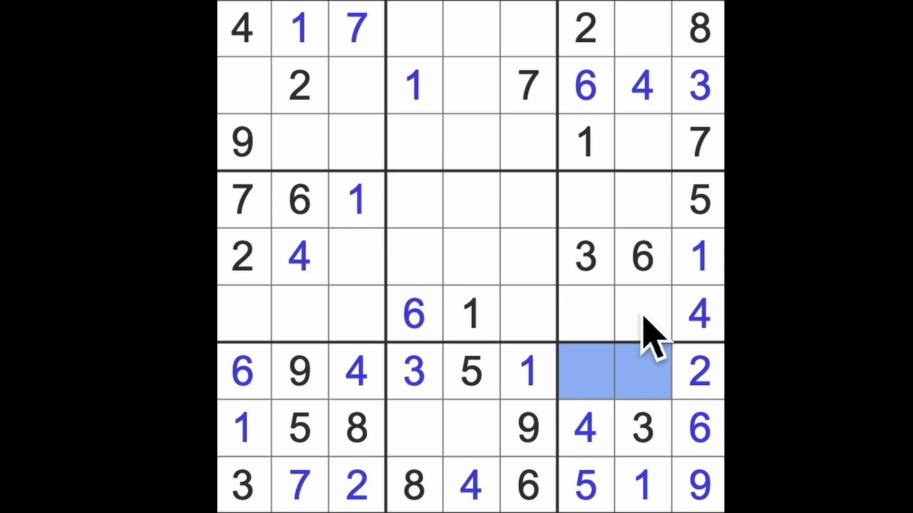
{"action": "mouse_move", "coordinate": [647, 332]}
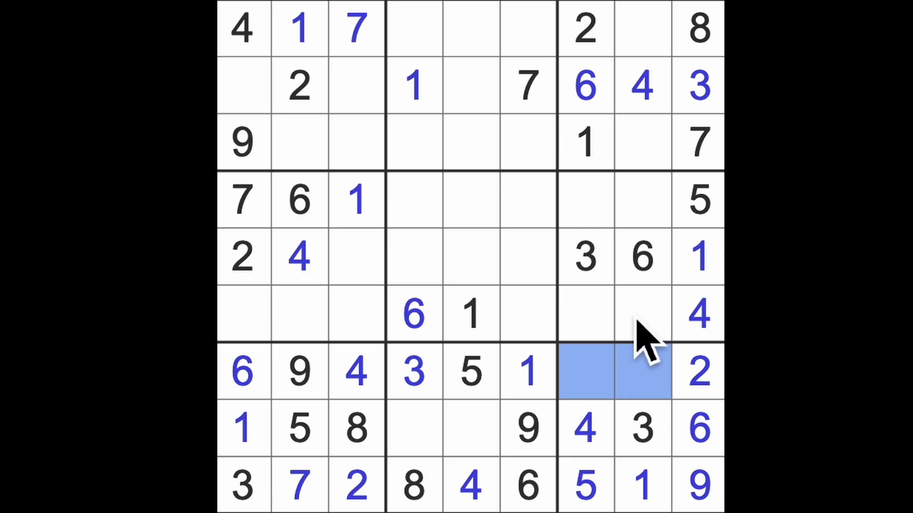
{"action": "mouse_move", "coordinate": [652, 326]}
{"action": "type", "text": "6"}
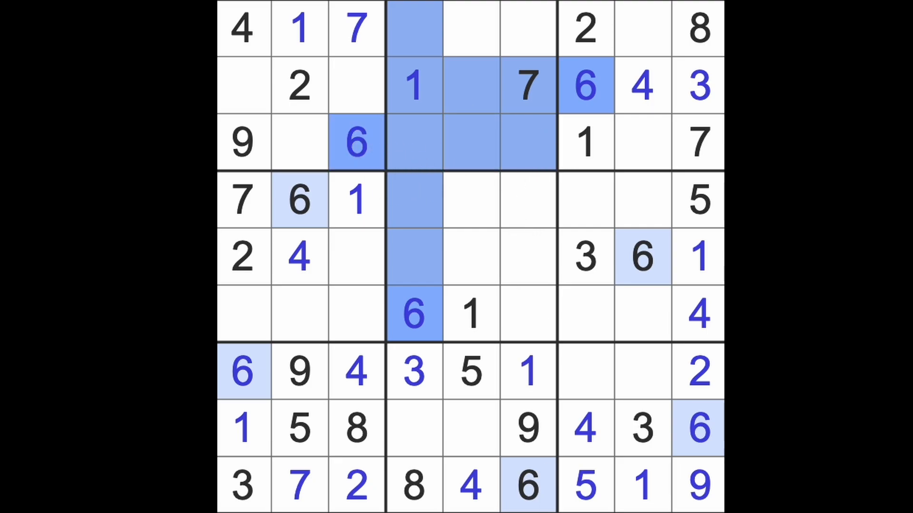
Enter a 6 at row 1, column 5 and 3s in rows 1, 4 and 6
{"action": "left_click", "coordinate": [472, 29]}
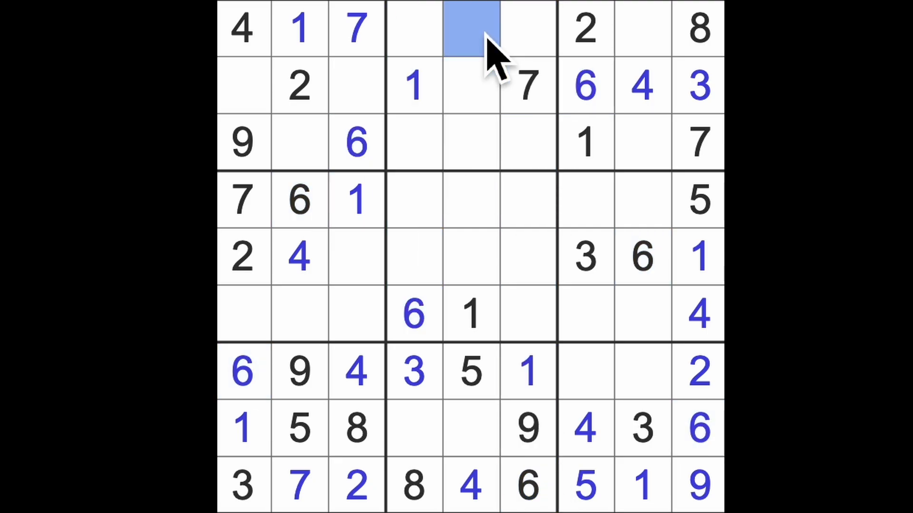
{"action": "type", "text": "6"}
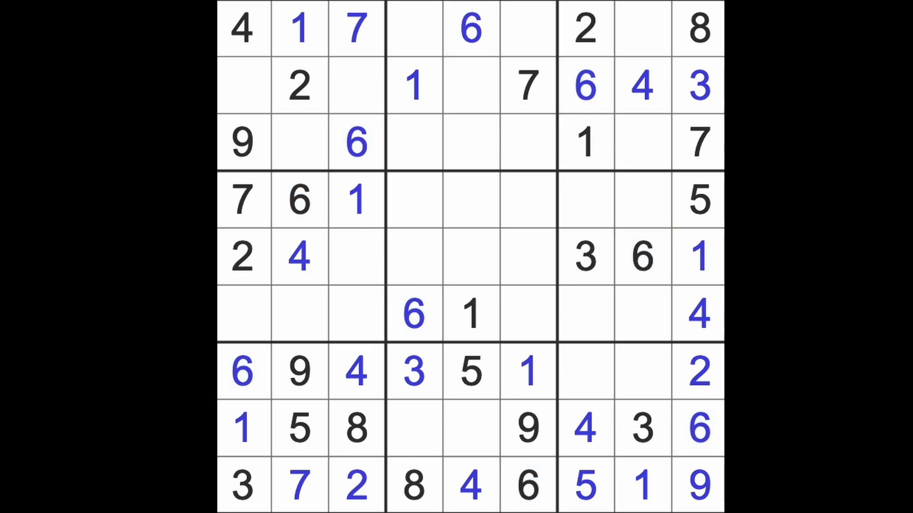
{"action": "mouse_move", "coordinate": [696, 324]}
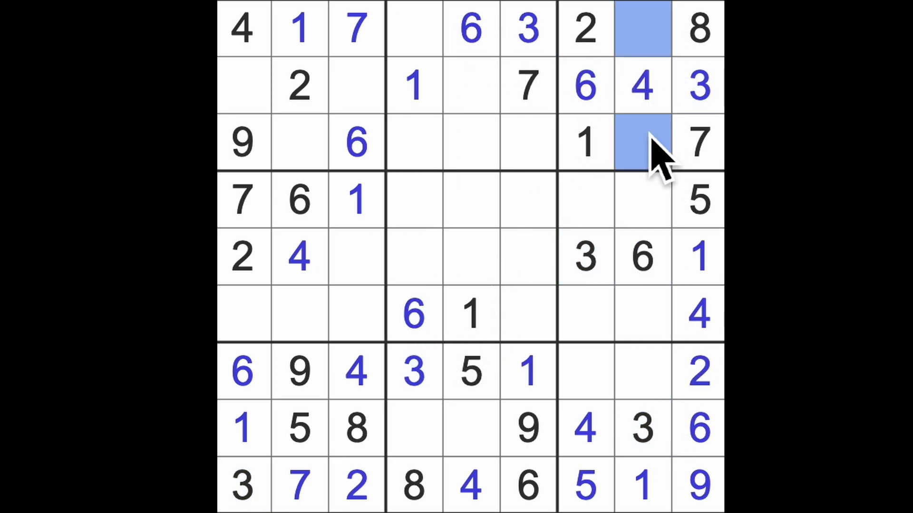
{"action": "left_click", "coordinate": [414, 27]}
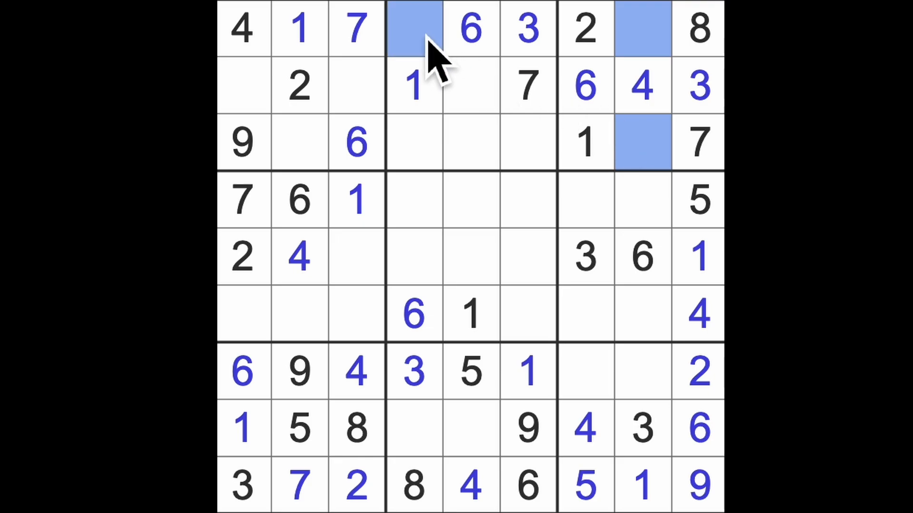
{"action": "mouse_move", "coordinate": [425, 244]}
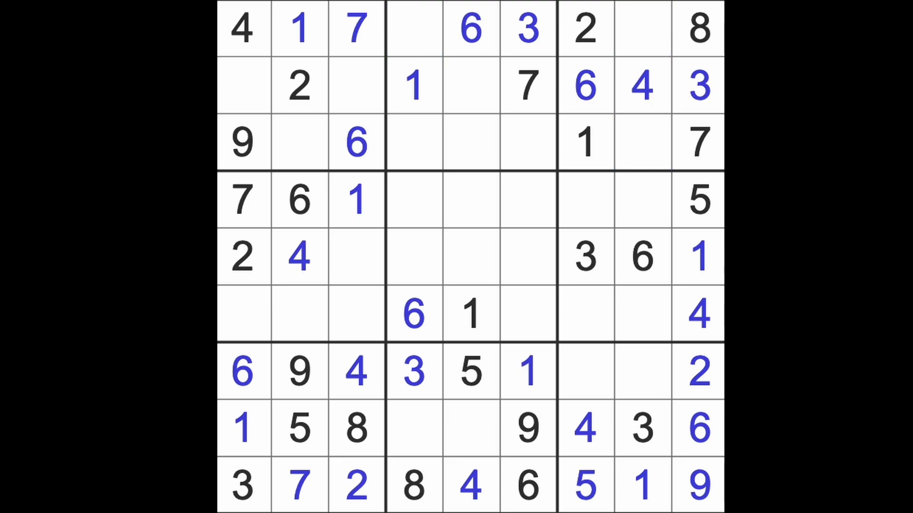
{"action": "left_click", "coordinate": [585, 258]}
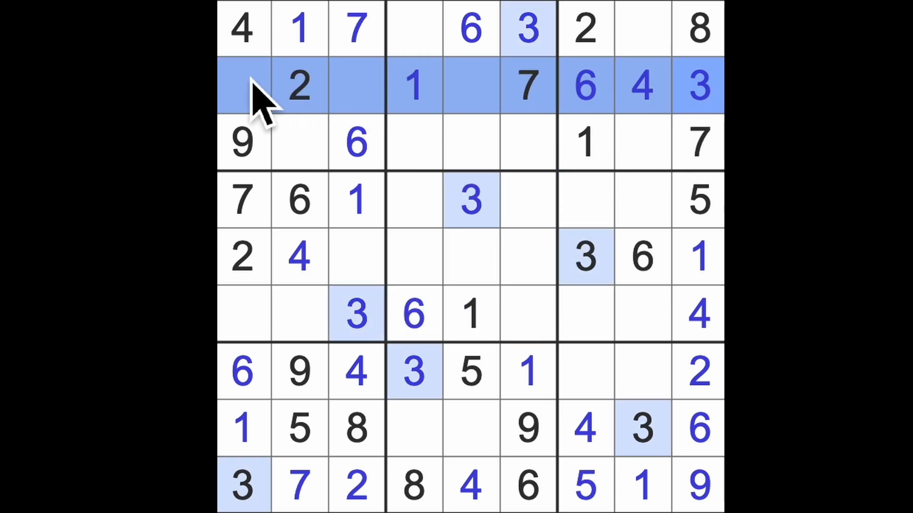
Fill the left boxes with 3, 8, 5, 5, 8 and 9, then a 9 at row 4, column 4
{"action": "left_click", "coordinate": [300, 143]}
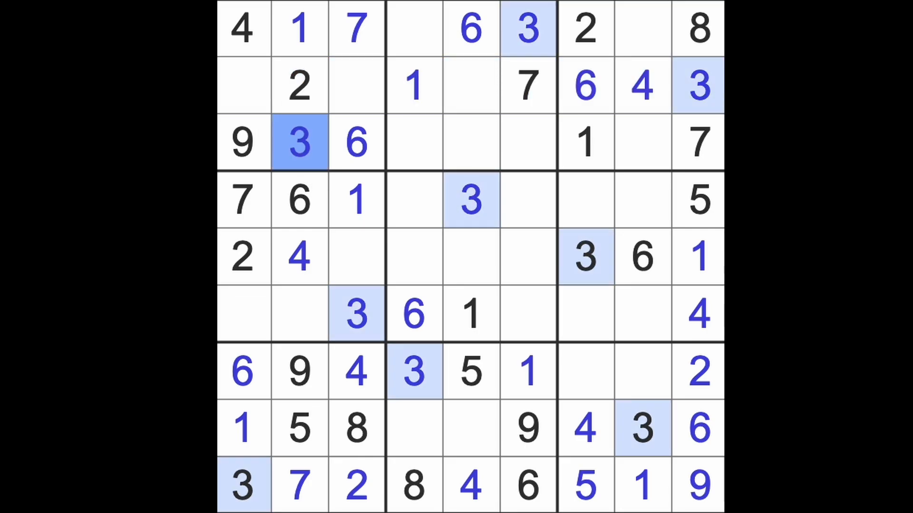
{"action": "left_click", "coordinate": [243, 86]}
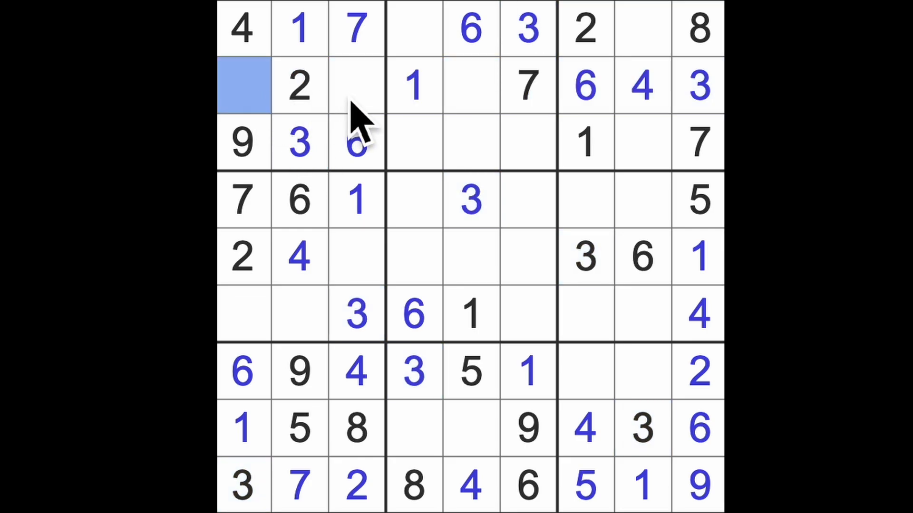
{"action": "left_click", "coordinate": [356, 86]}
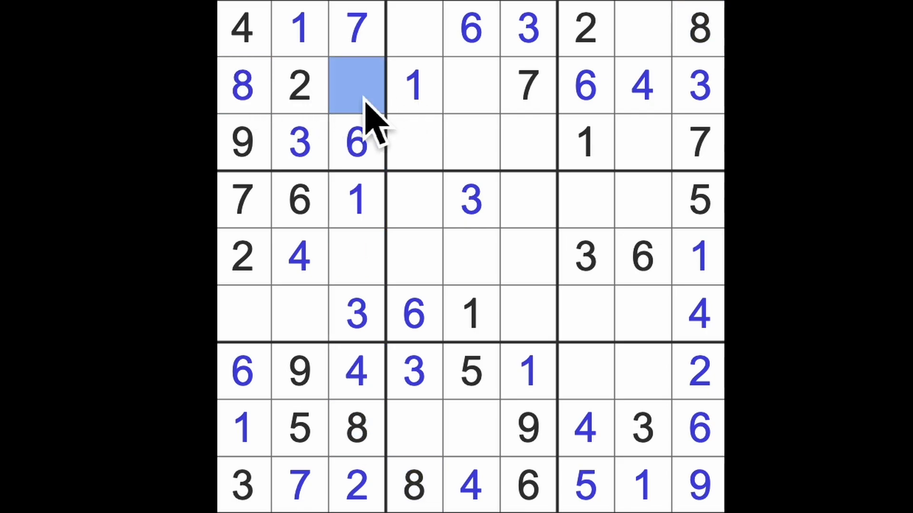
{"action": "type", "text": "5"}
{"action": "left_click", "coordinate": [300, 314]}
{"action": "type", "text": "8"}
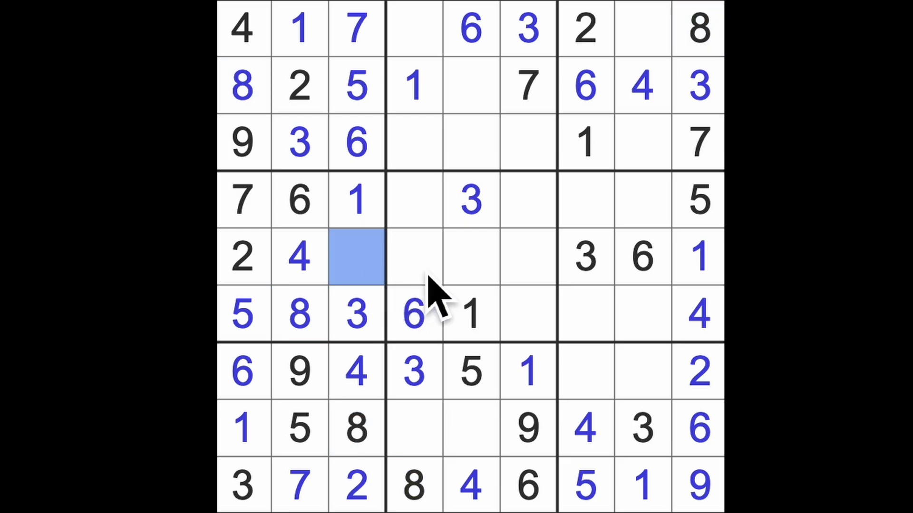
{"action": "type", "text": "9"}
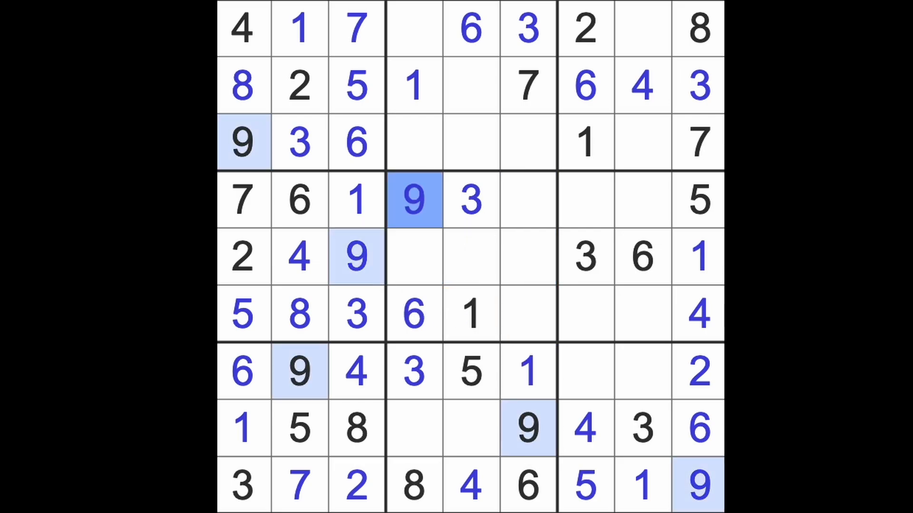
{"action": "mouse_move", "coordinate": [439, 206]}
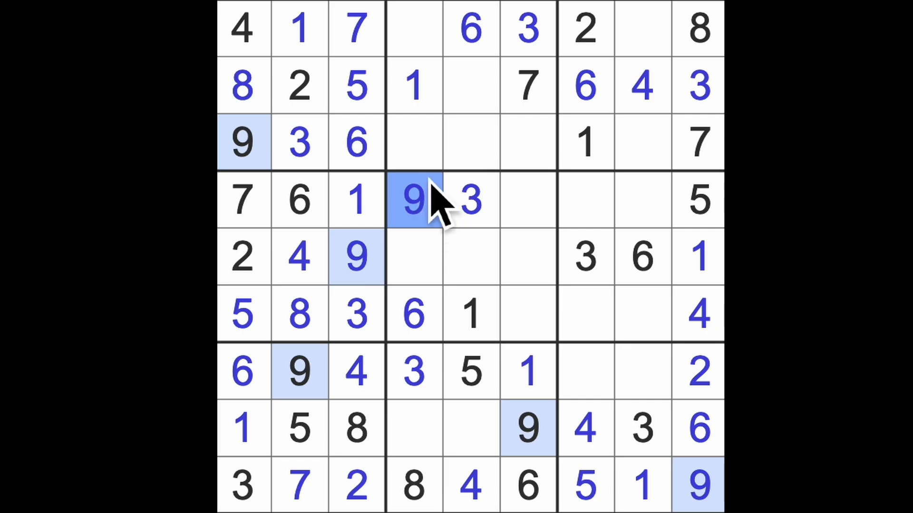
Enter 9 at row 2 column 5, 5 at row 1 column 4, and fill an empty central-box cell
{"action": "left_click", "coordinate": [469, 87]}
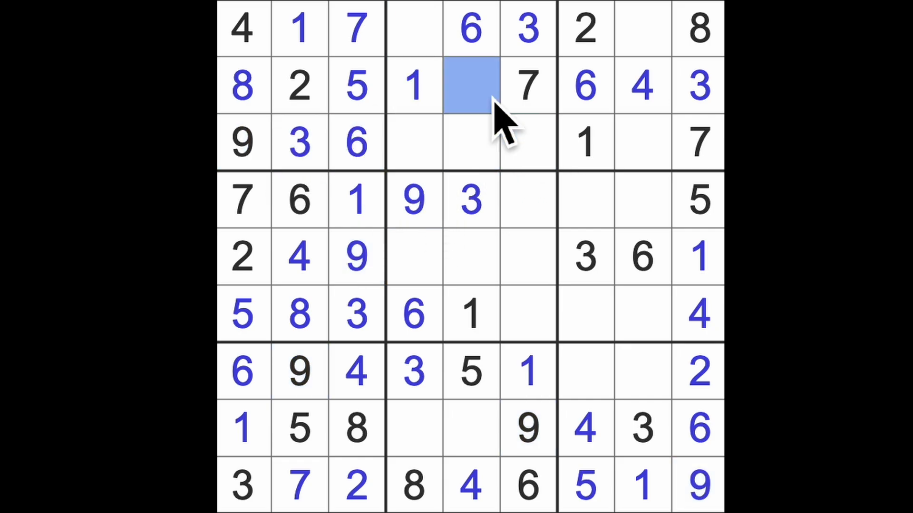
{"action": "type", "text": "9"}
{"action": "left_click", "coordinate": [643, 143]}
{"action": "type", "text": "5"}
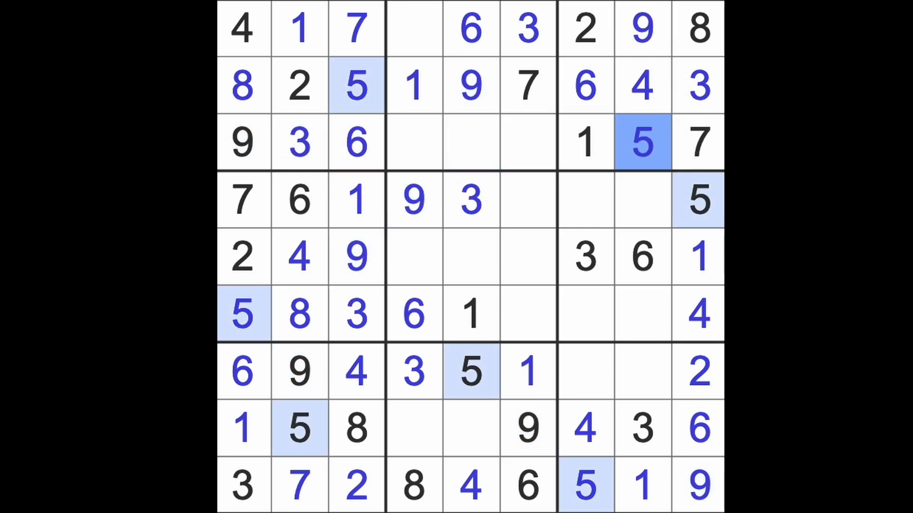
{"action": "left_click", "coordinate": [414, 27]}
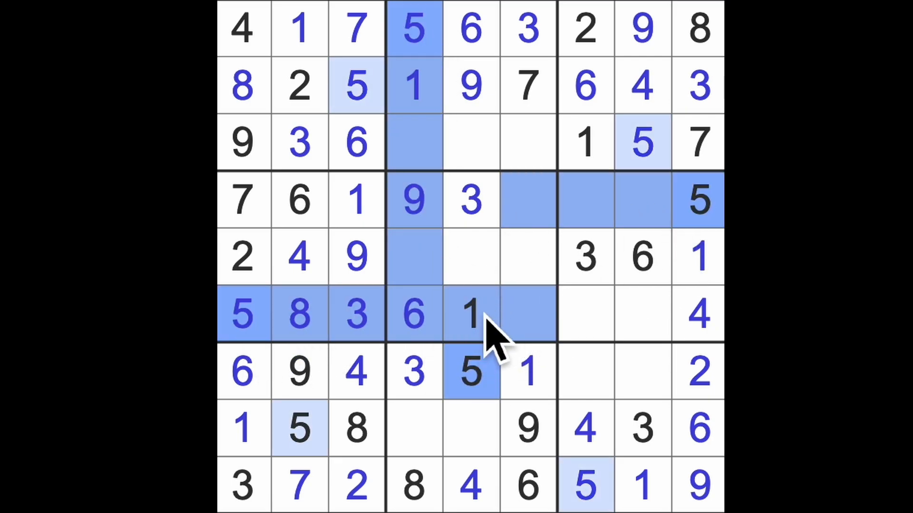
{"action": "left_click", "coordinate": [526, 256]}
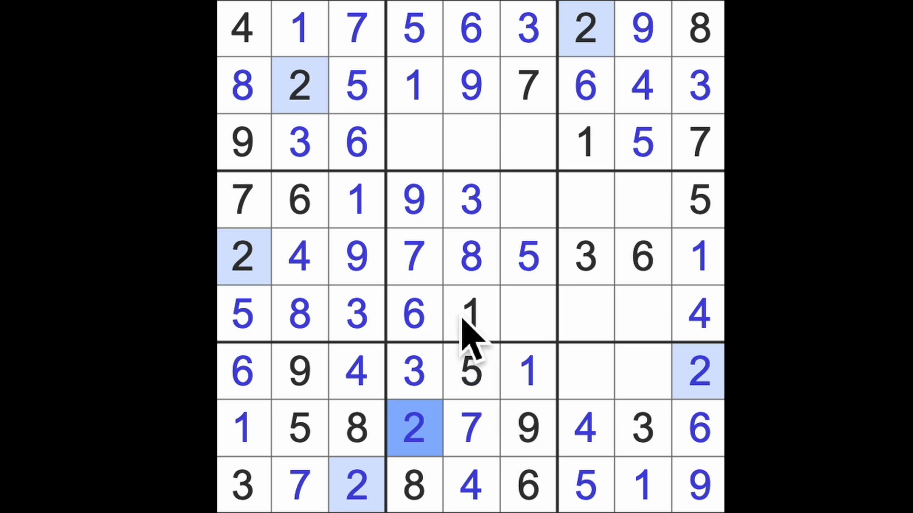
Fill the remaining middle-box cells with 4, 4, 2, 2, 8 and a 2 in row 4's right box
{"action": "left_click", "coordinate": [414, 142]}
{"action": "type", "text": "4"}
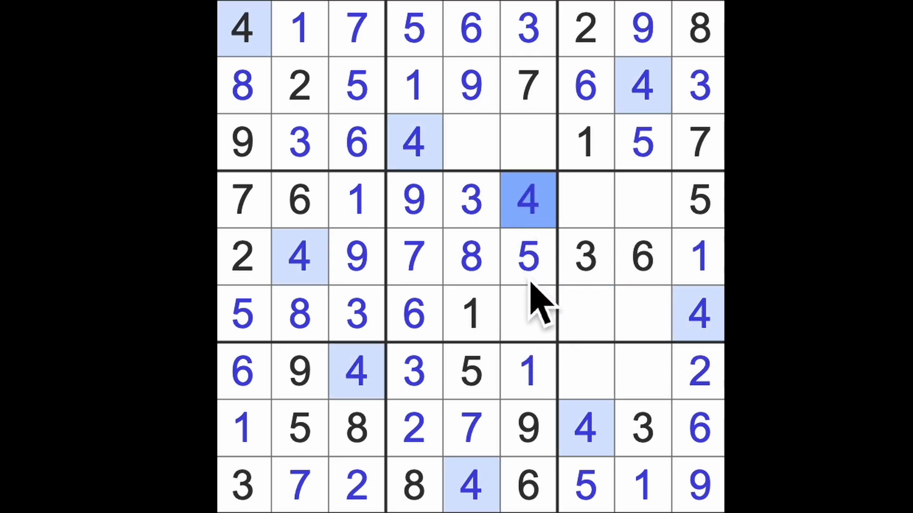
{"action": "left_click", "coordinate": [526, 315]}
{"action": "type", "text": "2"}
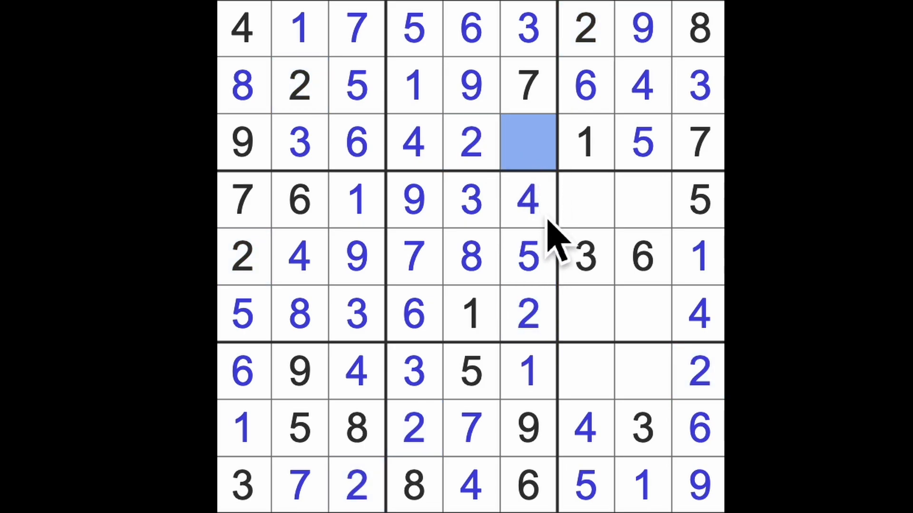
{"action": "left_click", "coordinate": [528, 144]}
{"action": "type", "text": "8"}
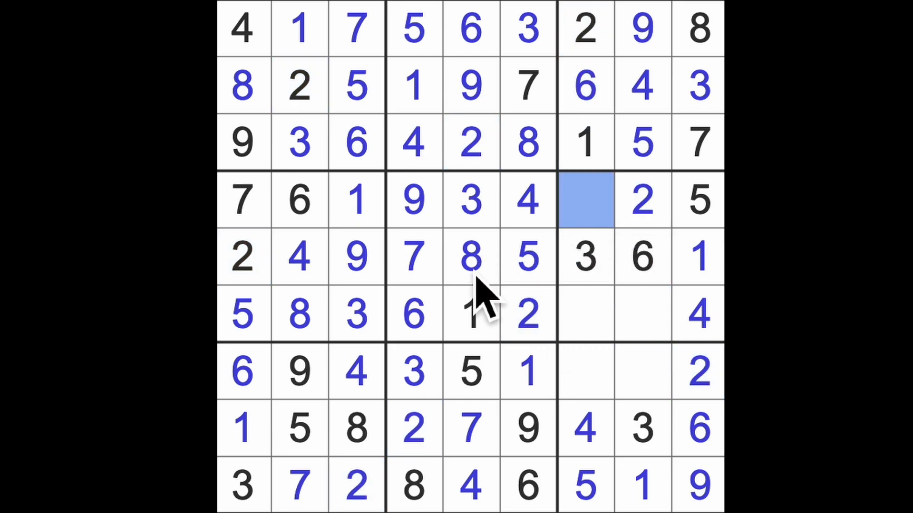
{"action": "left_click", "coordinate": [584, 200]}
{"action": "type", "text": "8"}
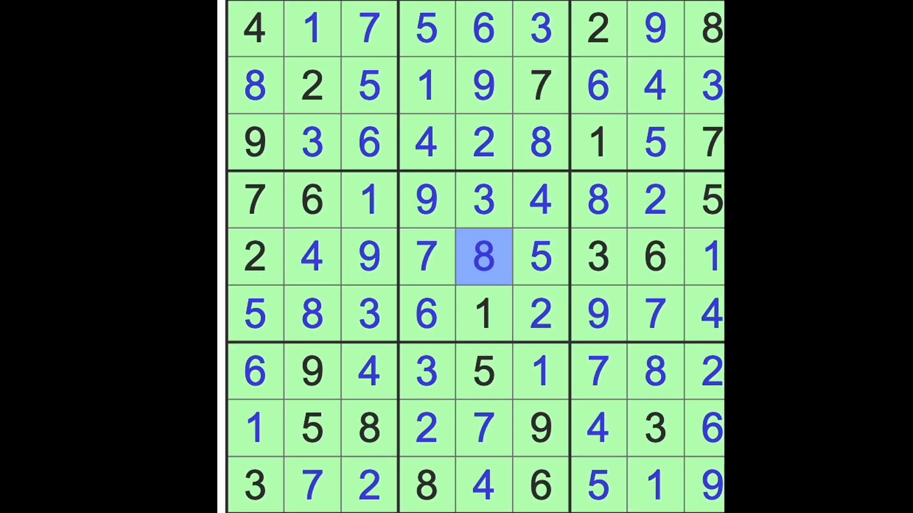
Deselect the grid to view the fully solved green board
{"action": "left_click", "coordinate": [483, 258]}
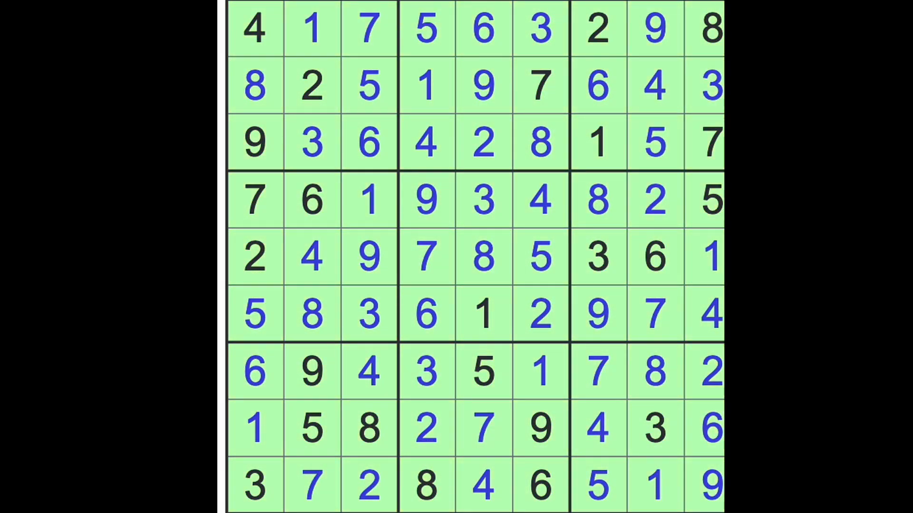